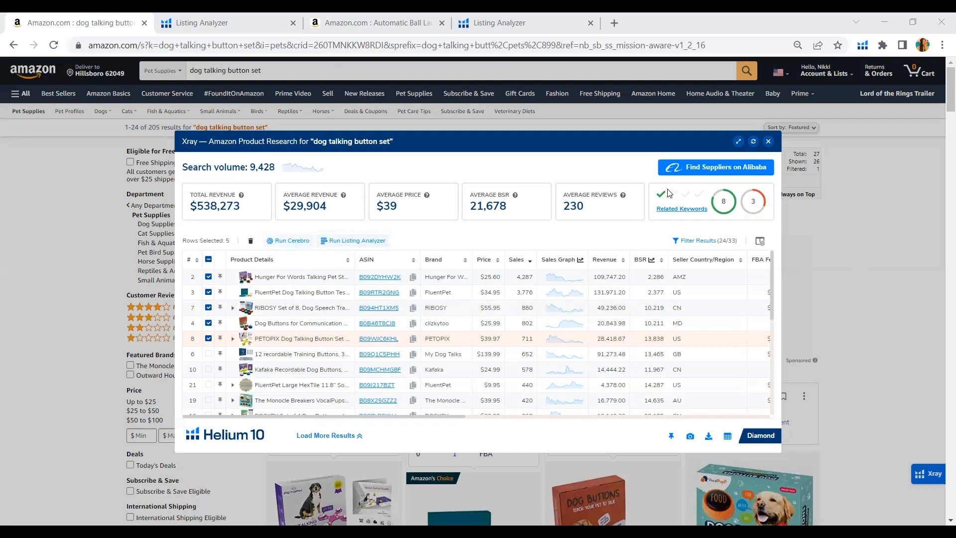
mouse_move(532, 159)
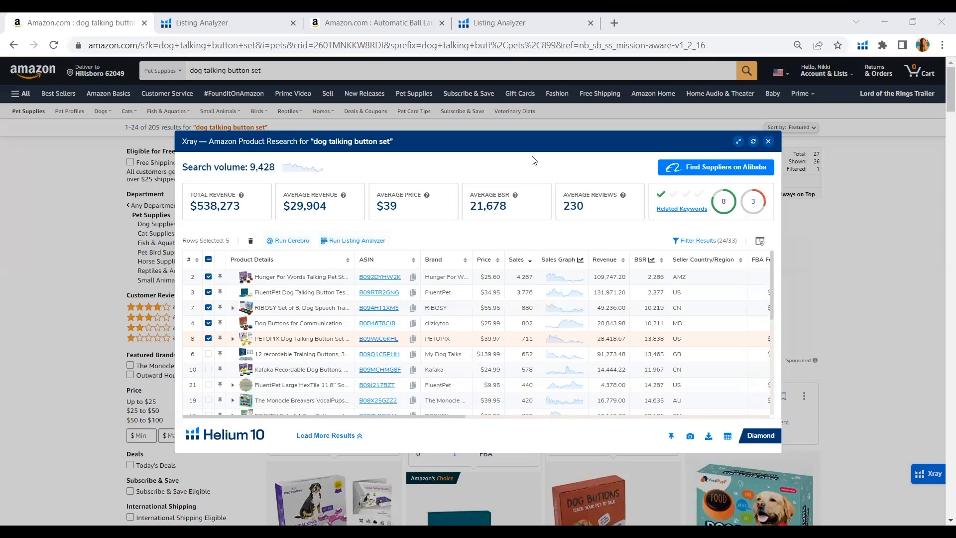
mouse_move(482, 159)
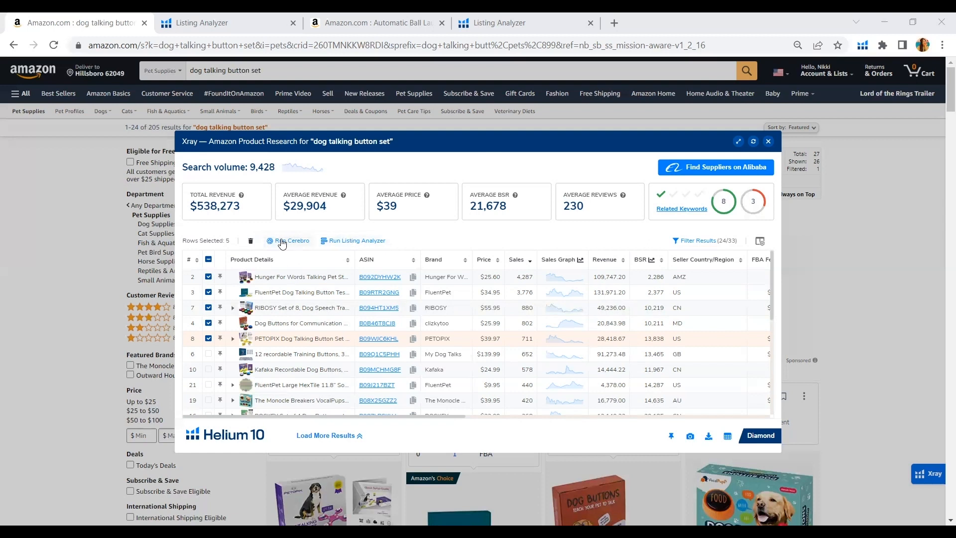
mouse_move(290, 256)
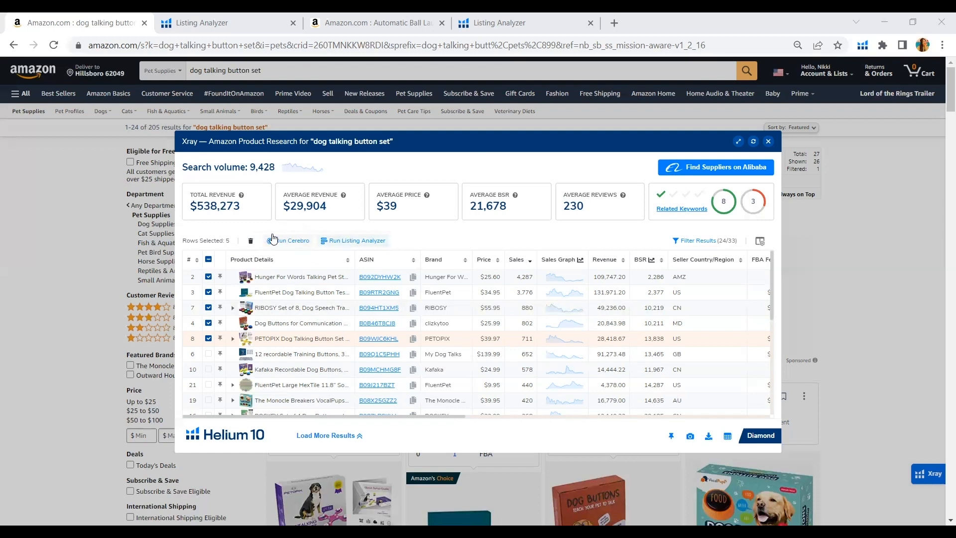
mouse_move(308, 252)
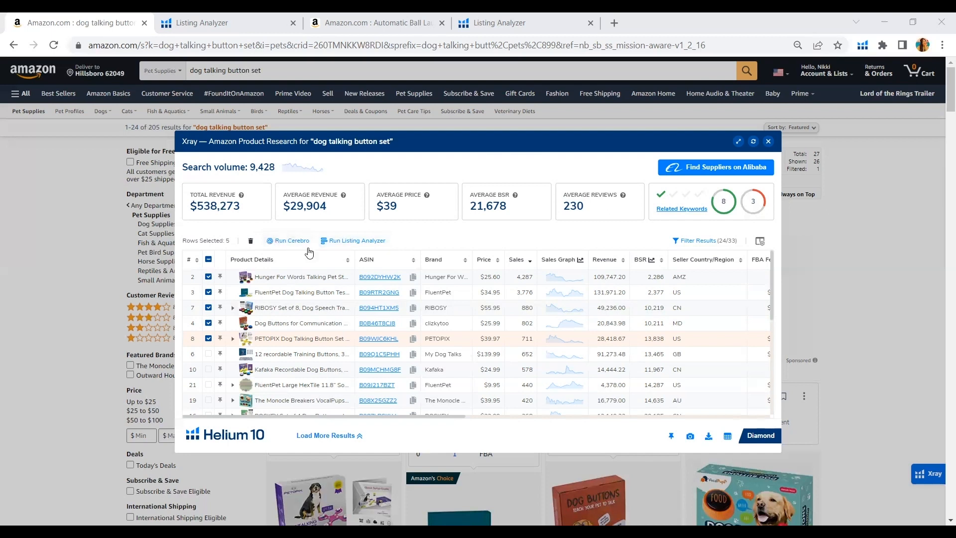
mouse_move(351, 231)
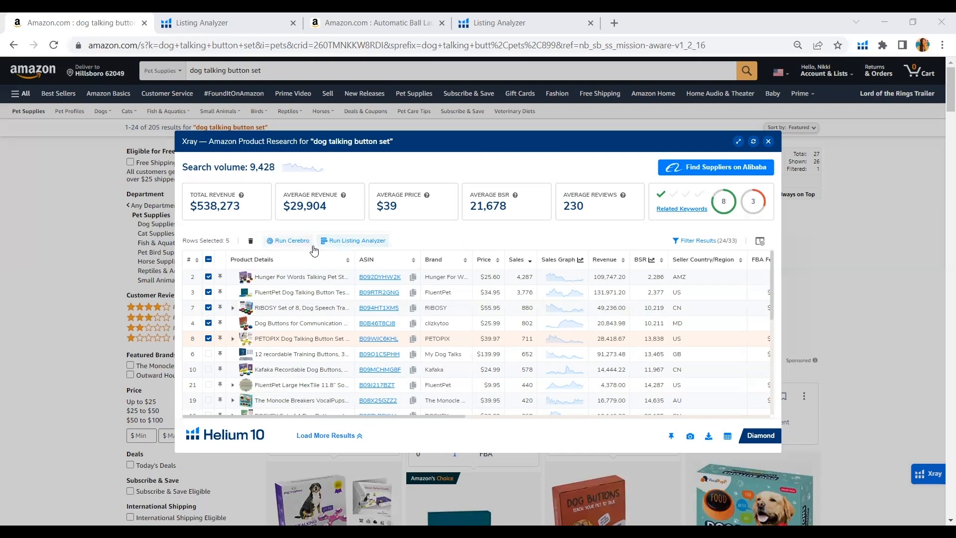
mouse_move(370, 247)
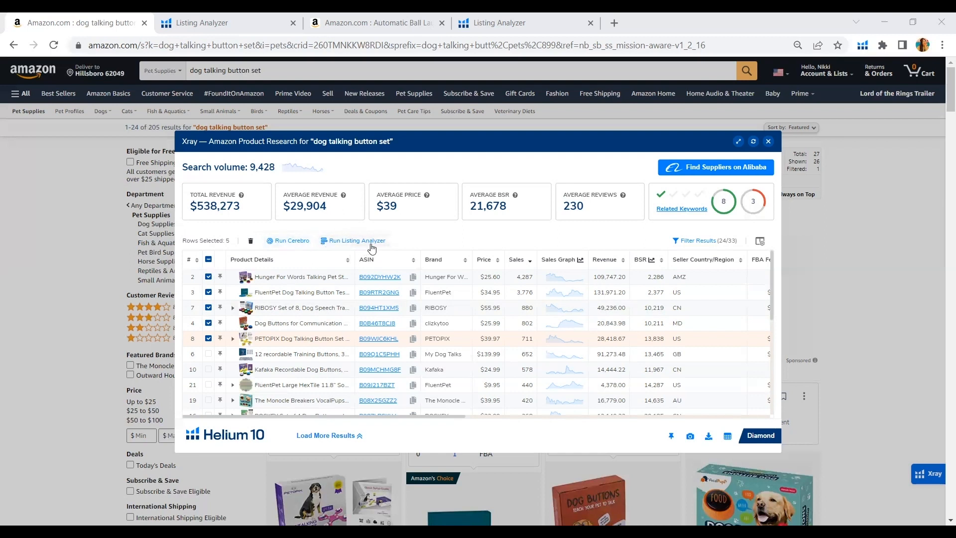
mouse_move(370, 248)
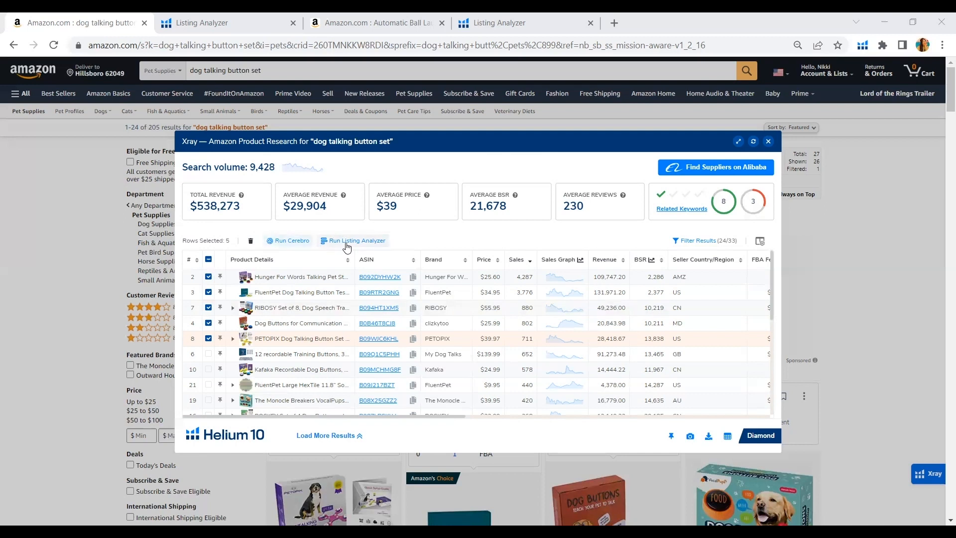
mouse_move(360, 242)
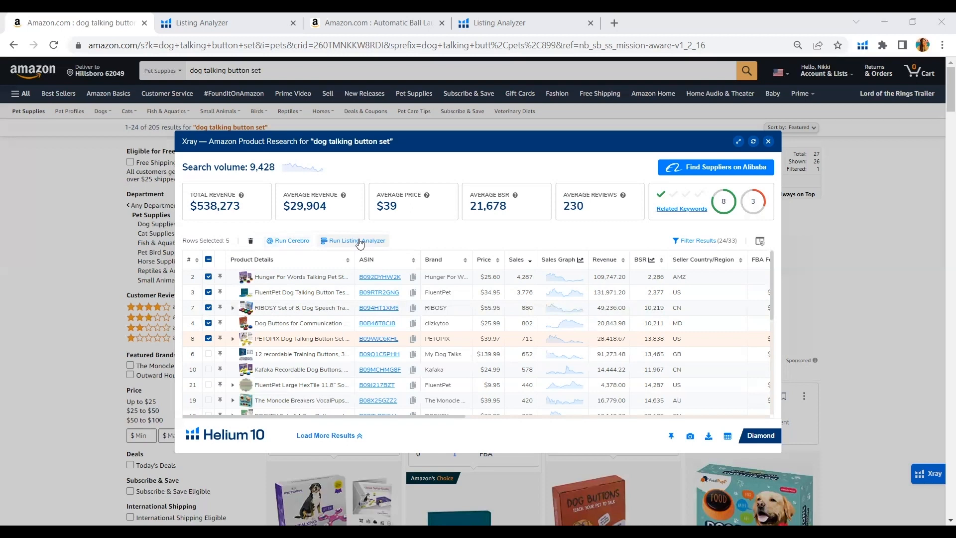
mouse_move(413, 238)
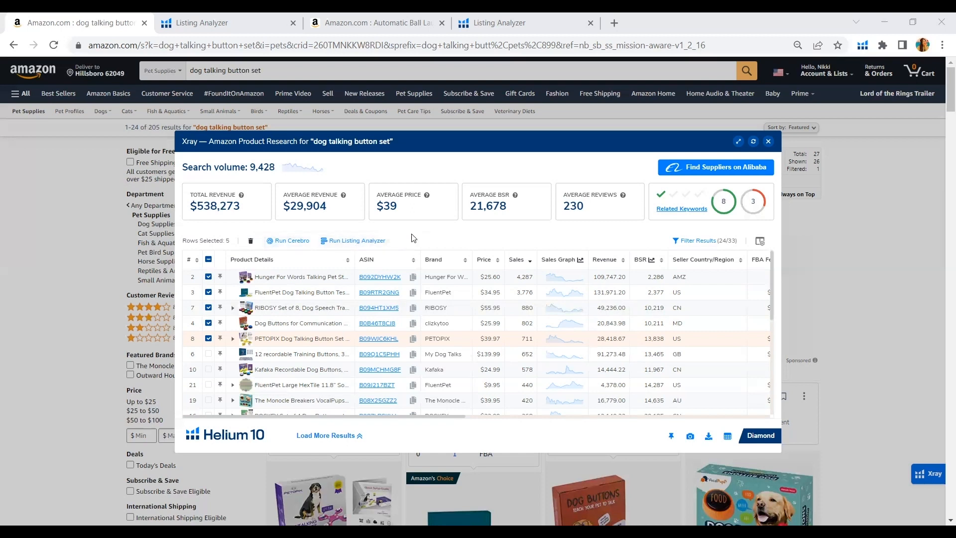
mouse_move(417, 162)
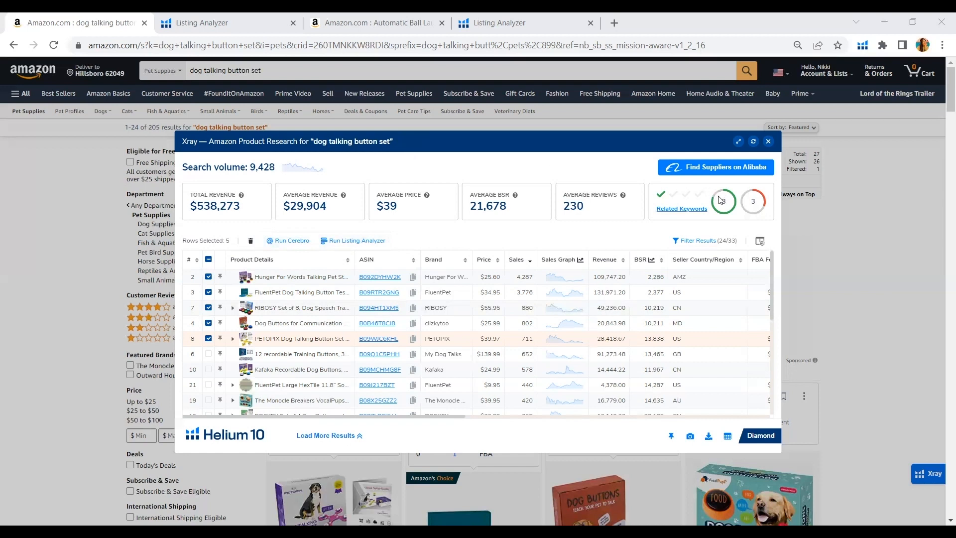
mouse_move(721, 203)
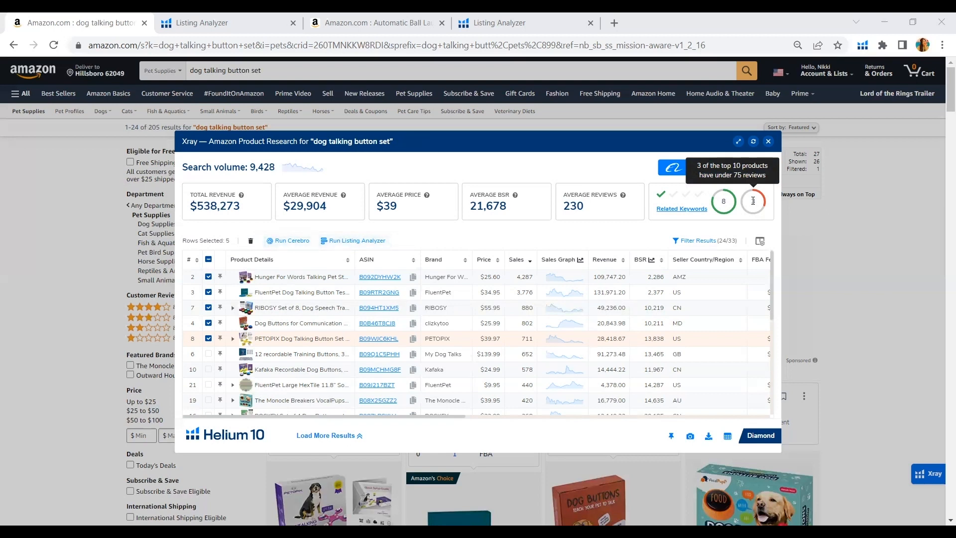
mouse_move(637, 194)
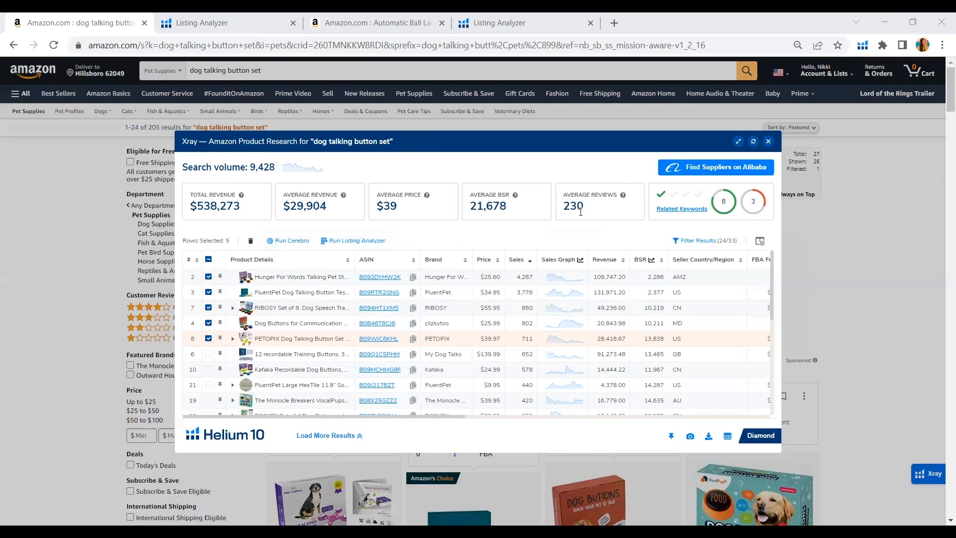
mouse_move(578, 234)
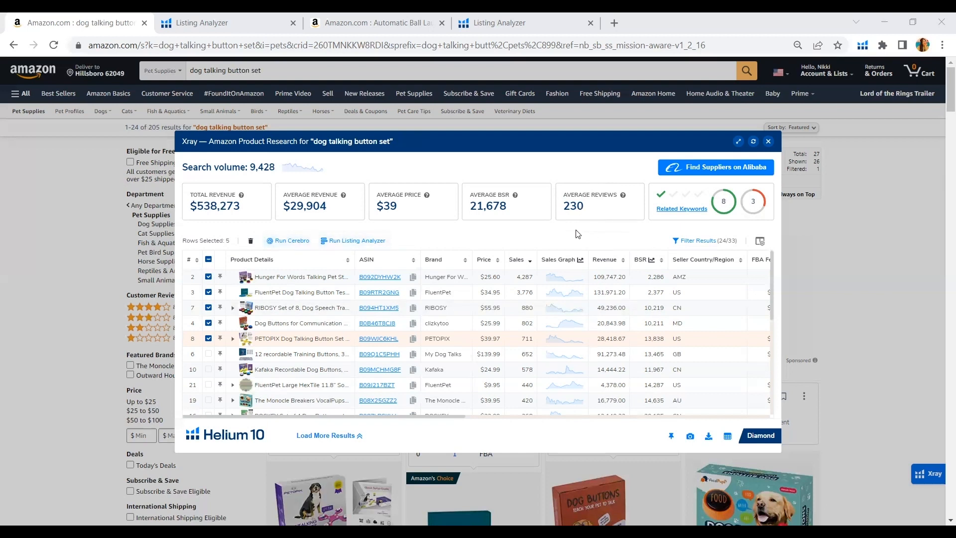
mouse_move(378, 271)
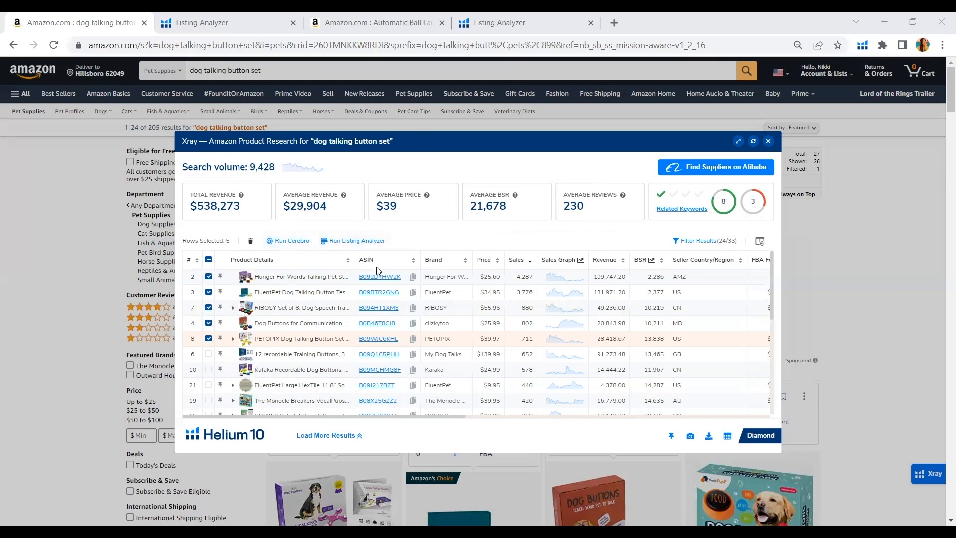
mouse_move(428, 244)
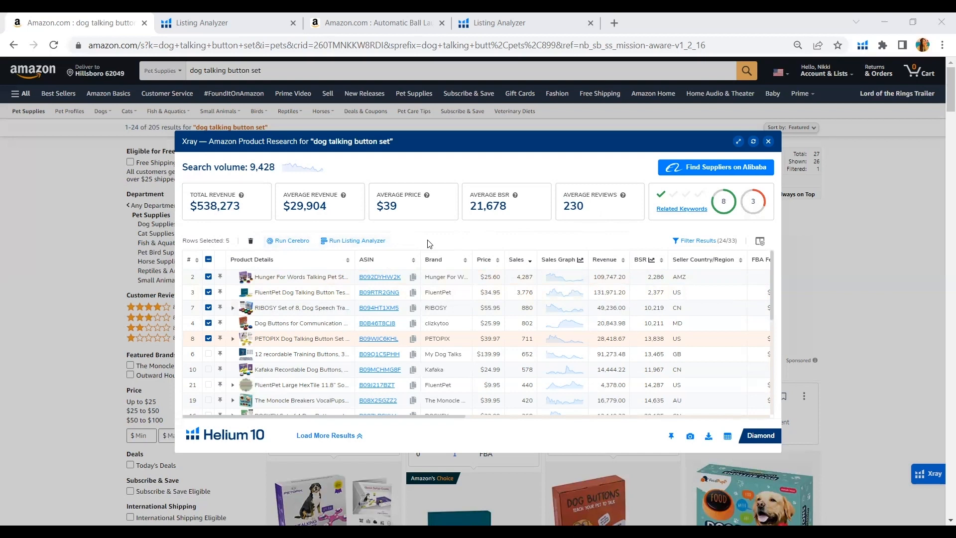
- Show the 'dog talking button set' search volume history at 30 days, then one year
click(302, 167)
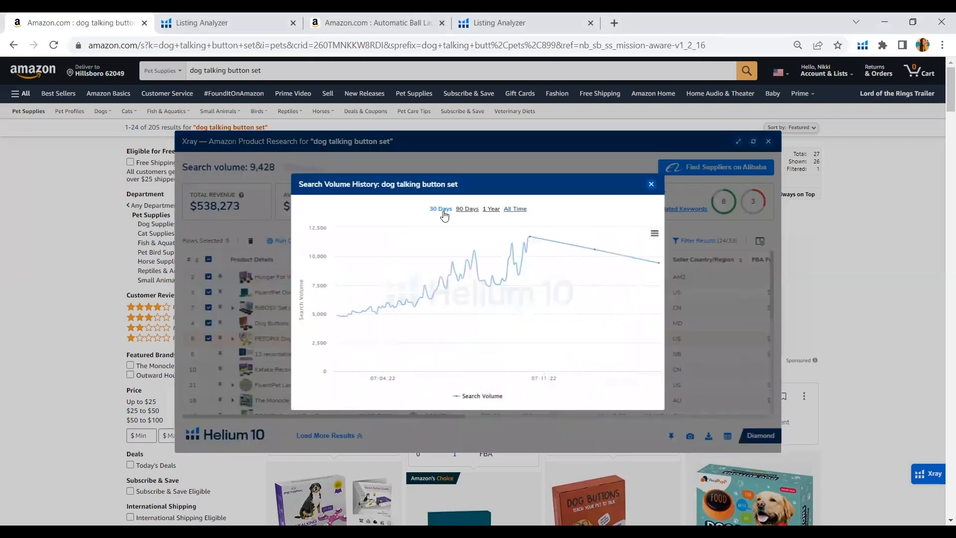
click(440, 208)
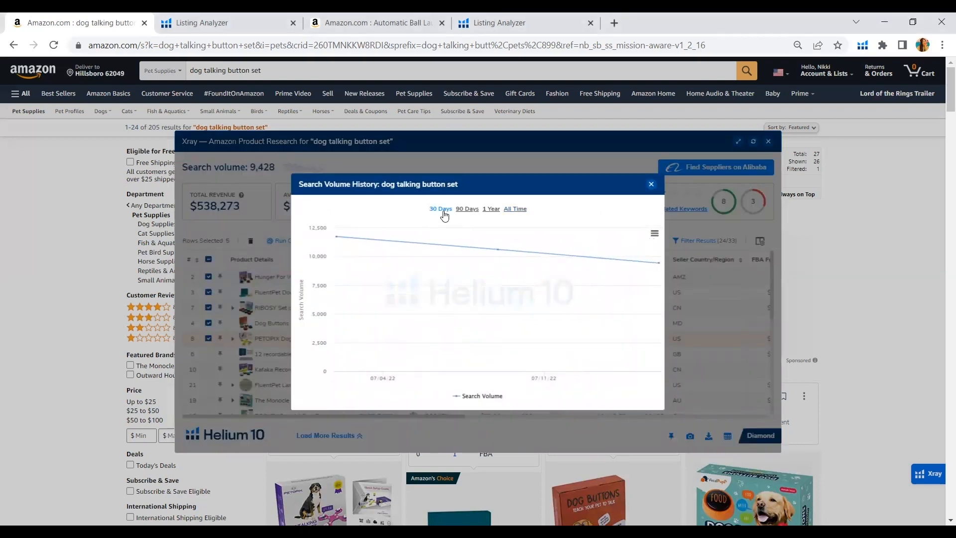
mouse_move(498, 249)
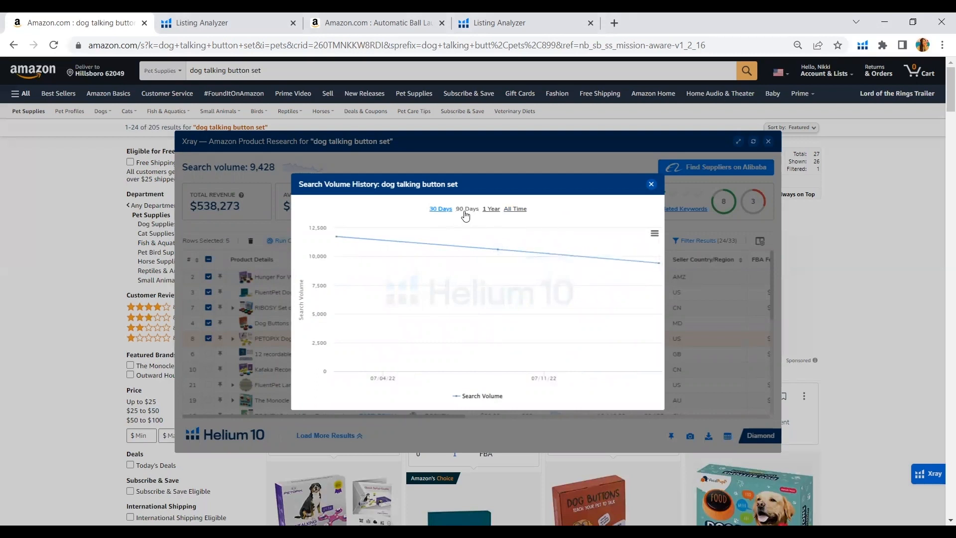
click(491, 208)
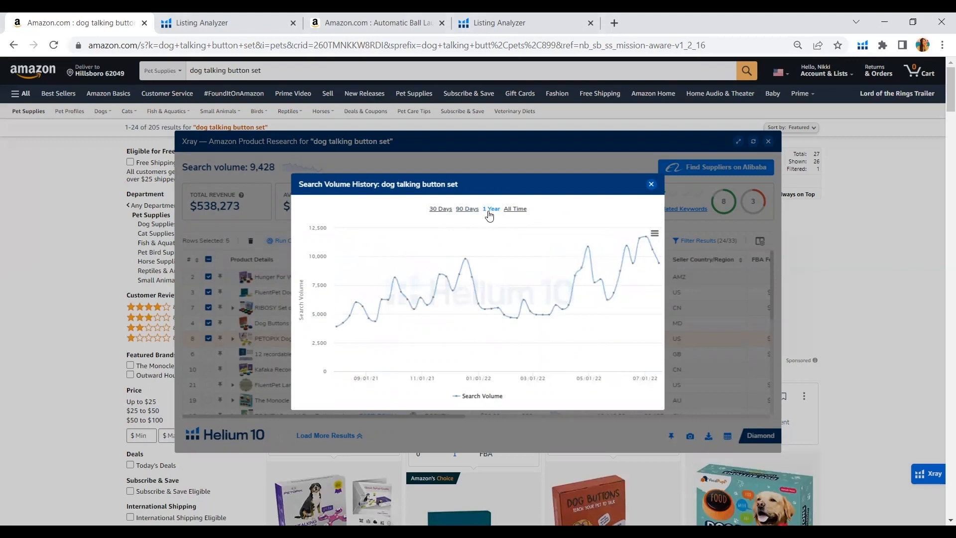
mouse_move(432, 296)
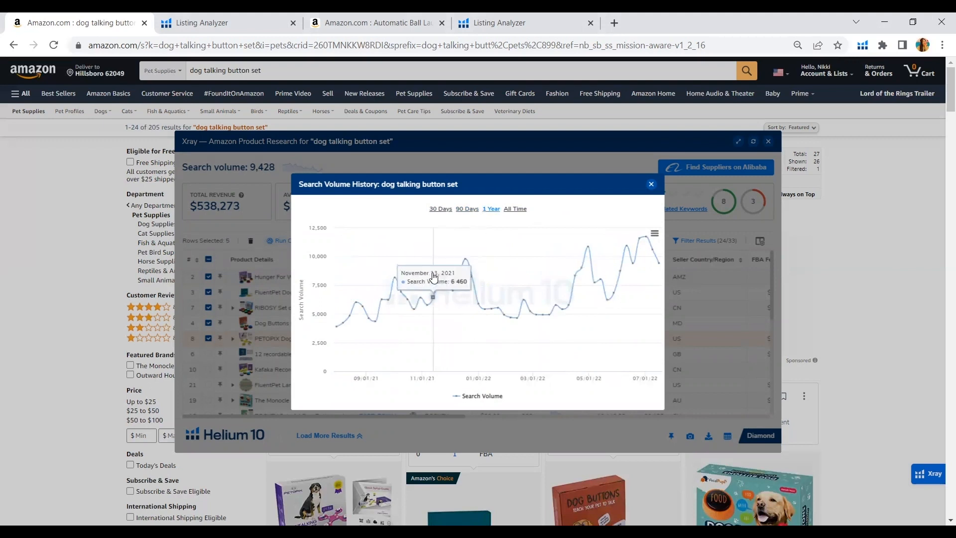
mouse_move(395, 288)
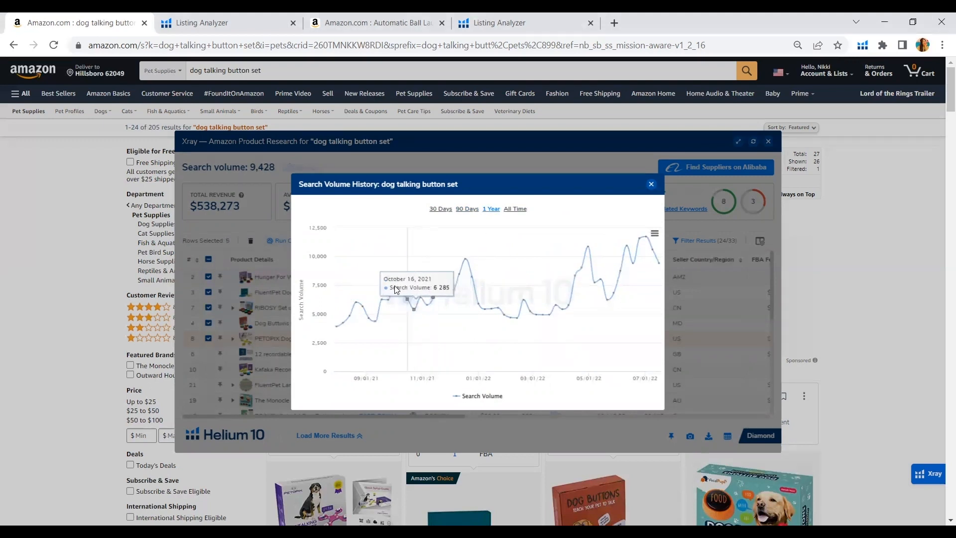
mouse_move(342, 323)
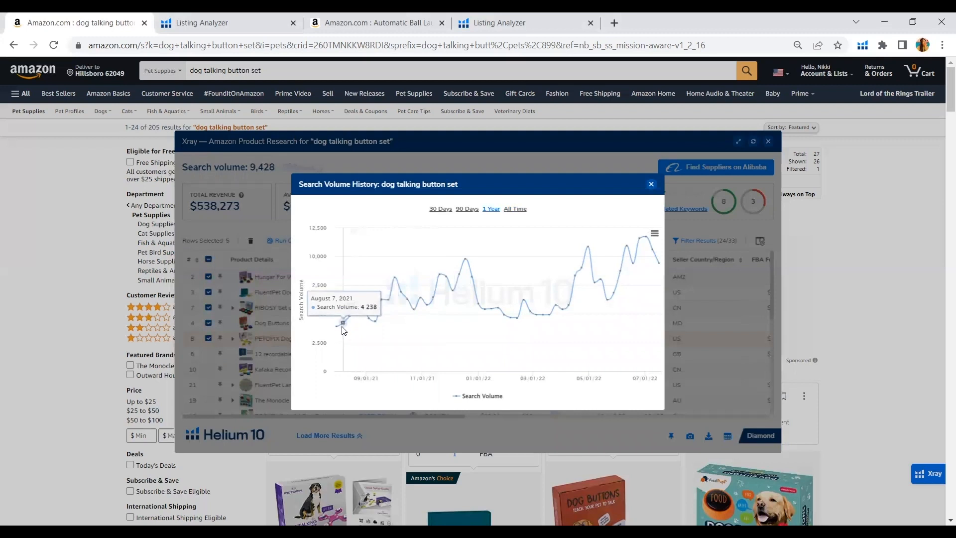
mouse_move(646, 277)
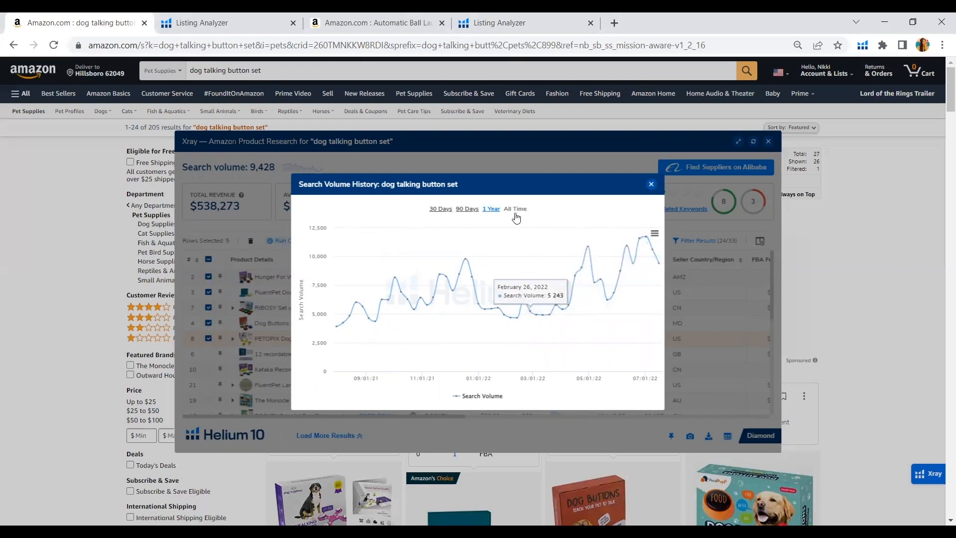
- Switch the search volume history chart to the all-time range since 2020
click(515, 208)
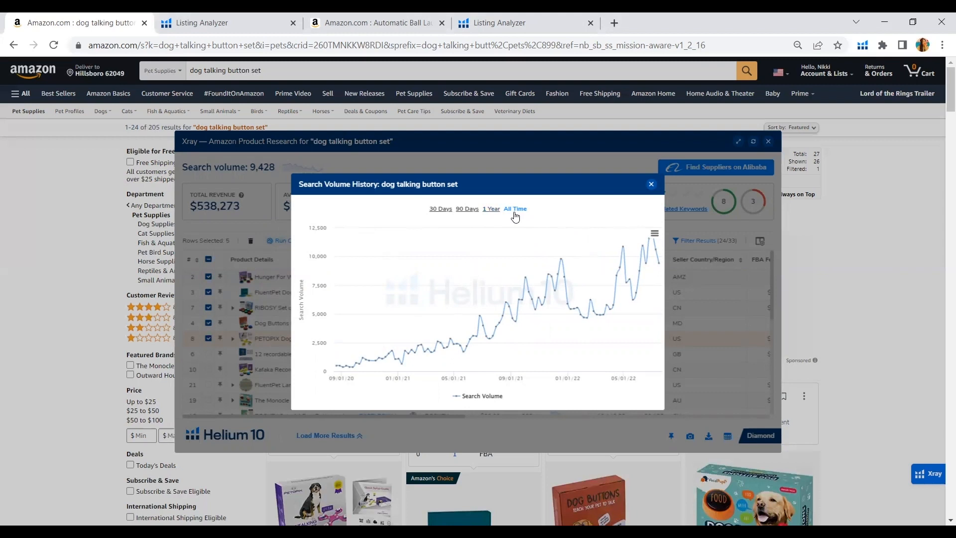
mouse_move(415, 339)
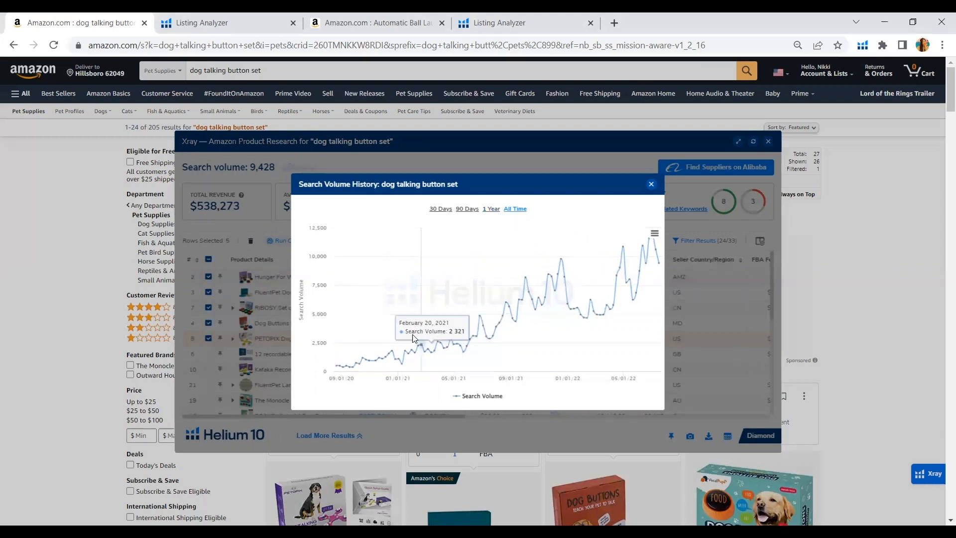
mouse_move(412, 344)
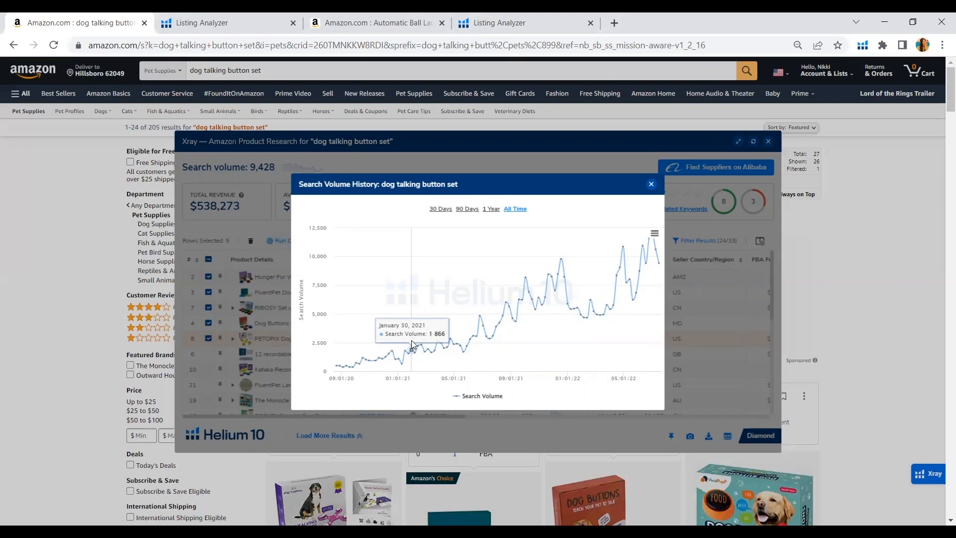
mouse_move(370, 359)
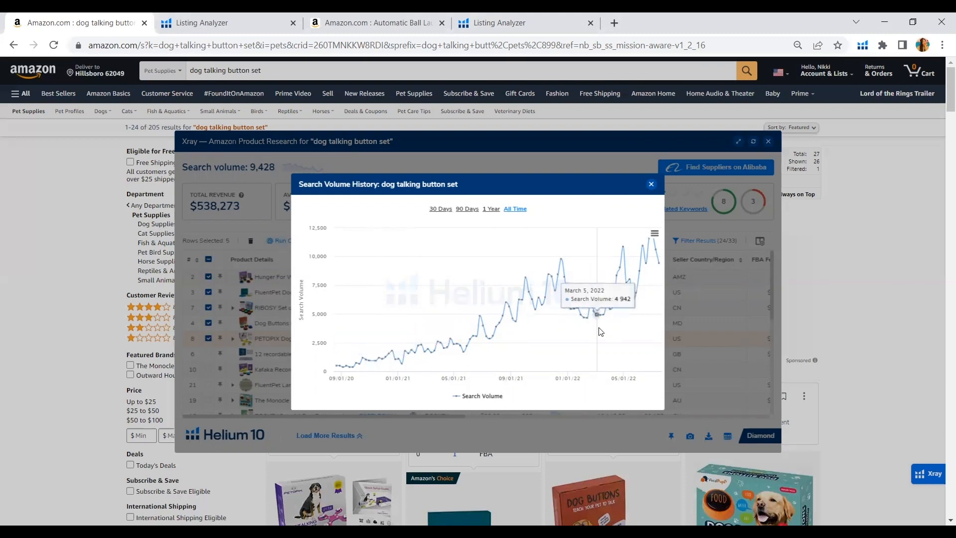
mouse_move(649, 308)
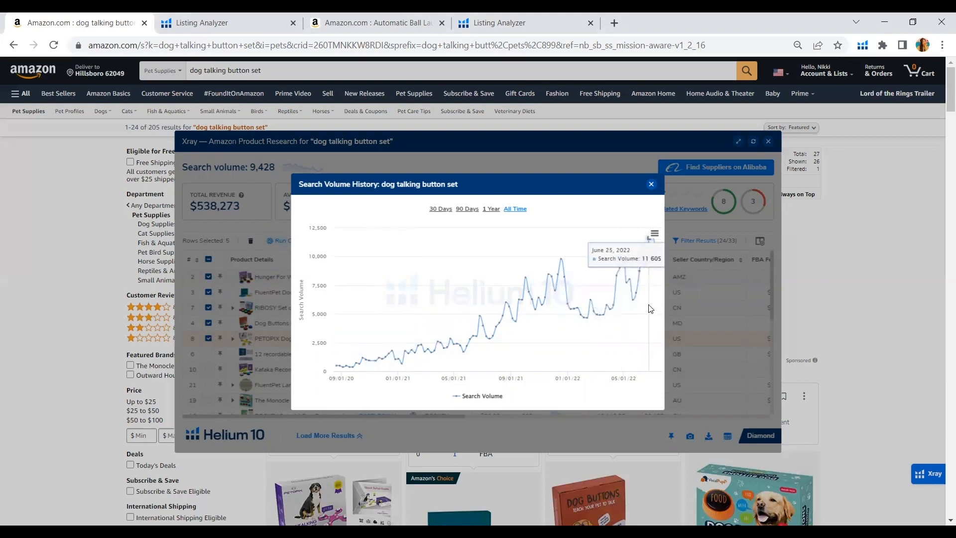
mouse_move(650, 302)
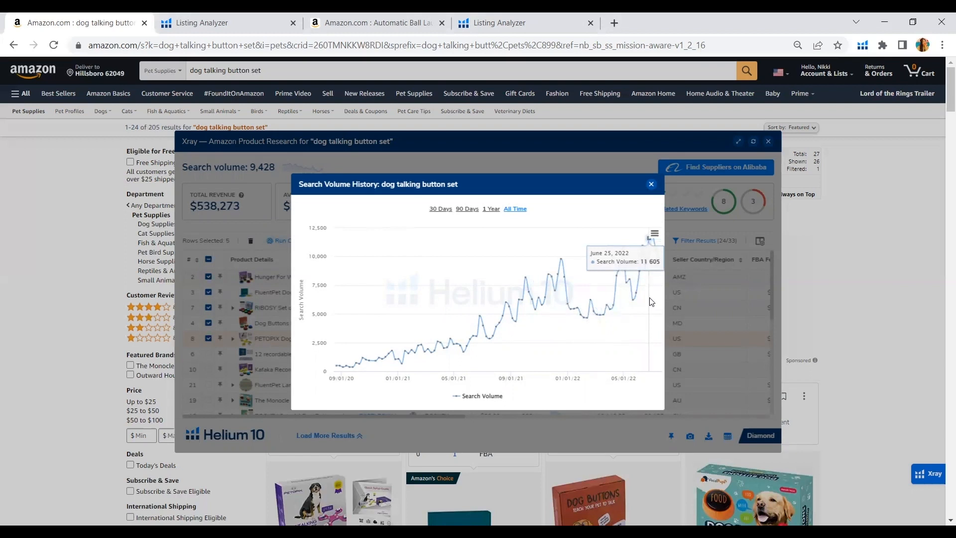
mouse_move(542, 305)
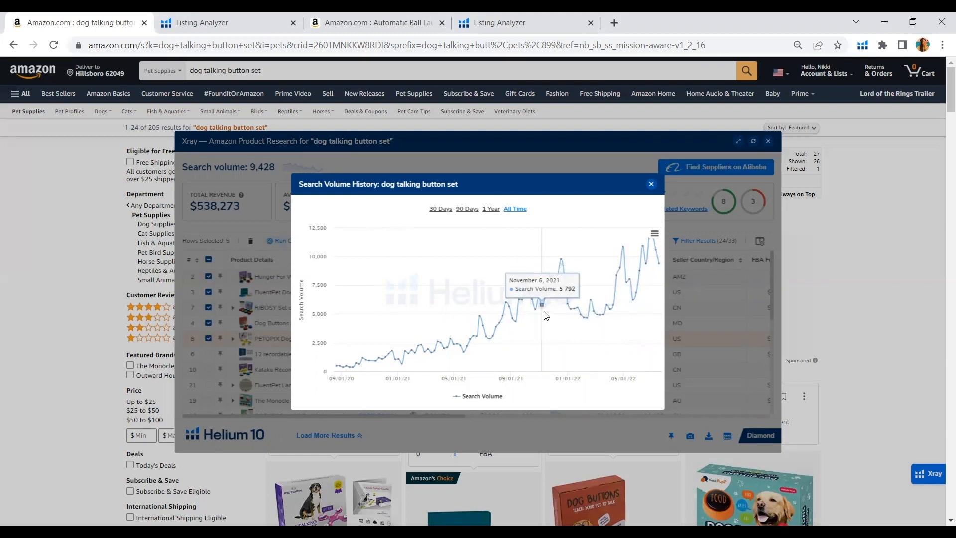
mouse_move(515, 324)
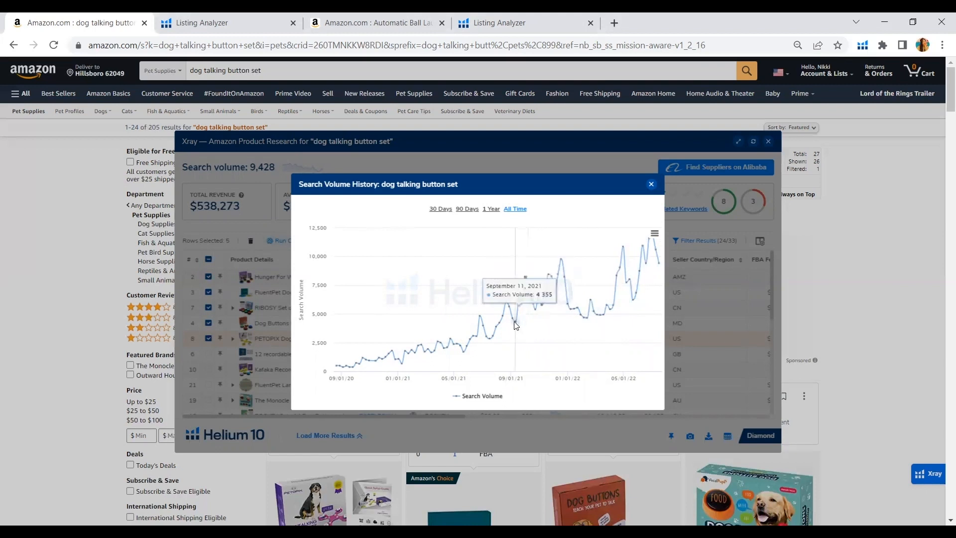
mouse_move(539, 323)
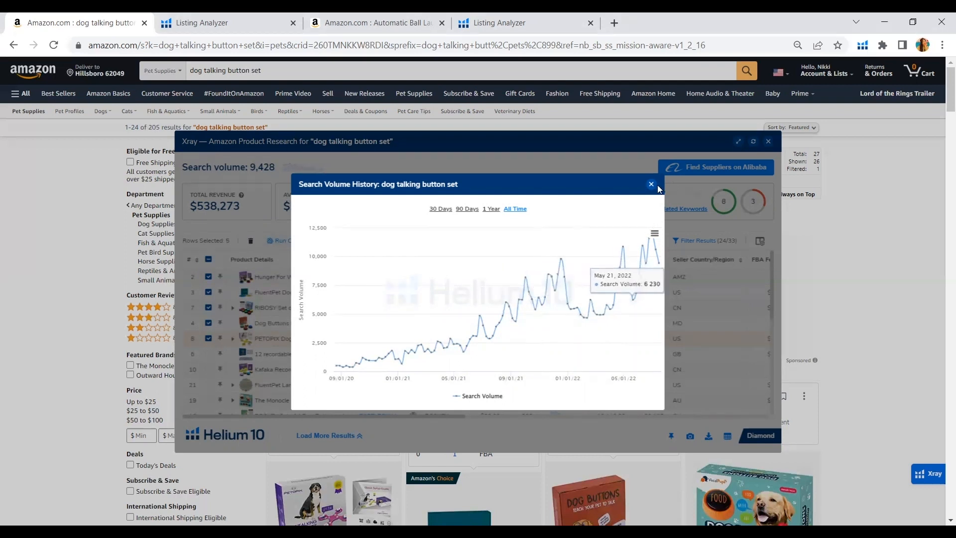
- Close the search volume history popup, returning to the results with five products selected
click(650, 184)
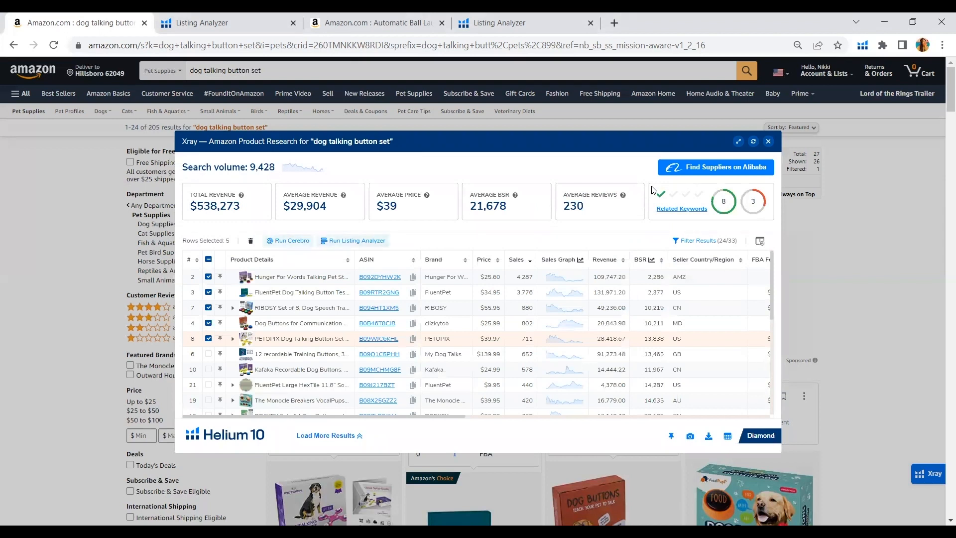
mouse_move(413, 216)
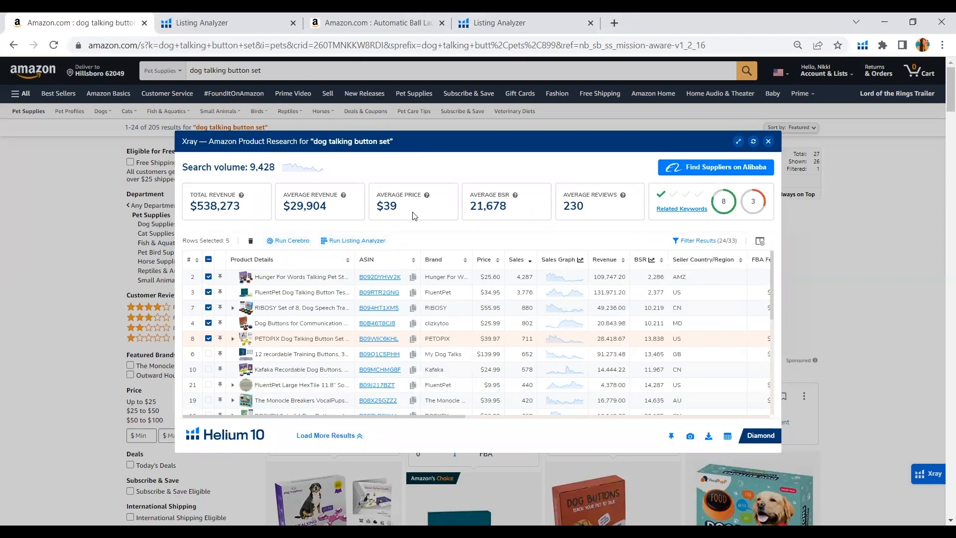
mouse_move(580, 243)
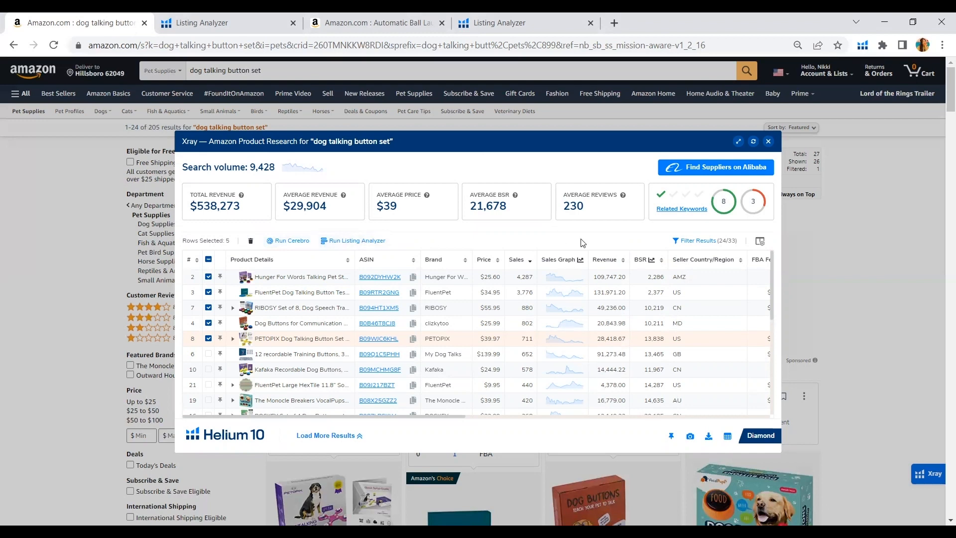
mouse_move(610, 263)
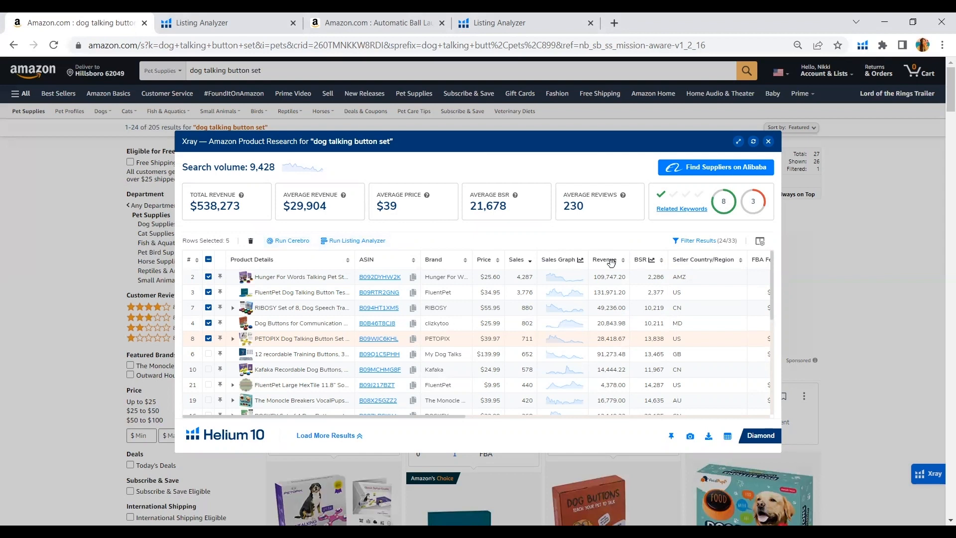
mouse_move(317, 271)
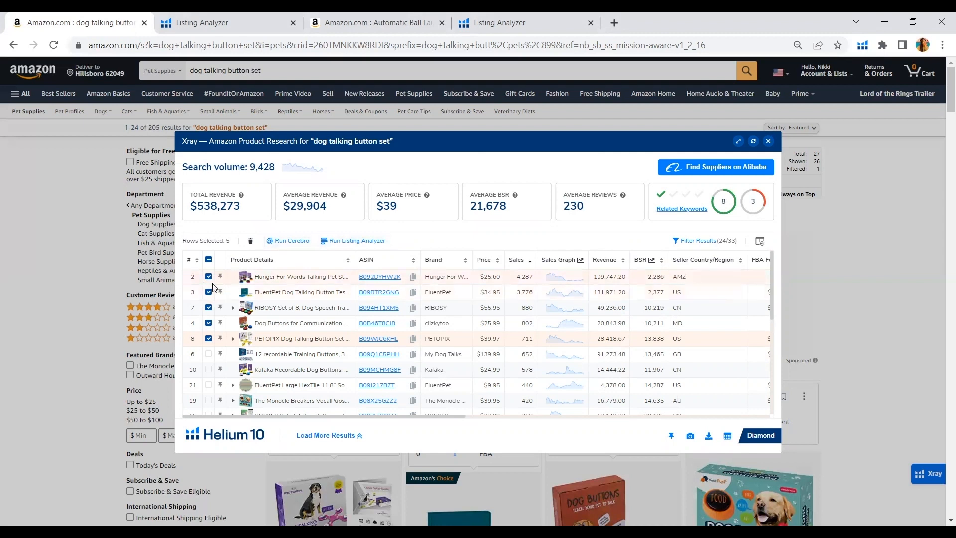
mouse_move(323, 259)
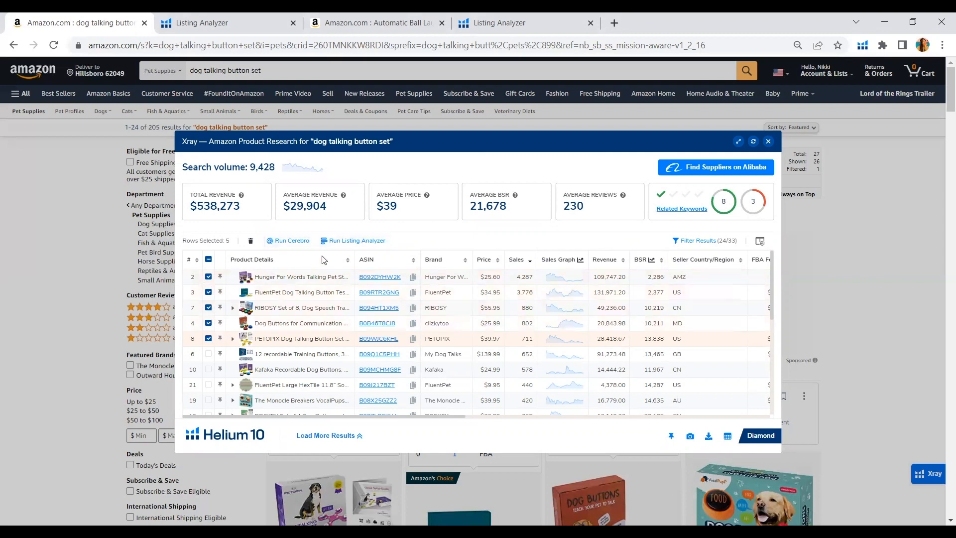
mouse_move(358, 242)
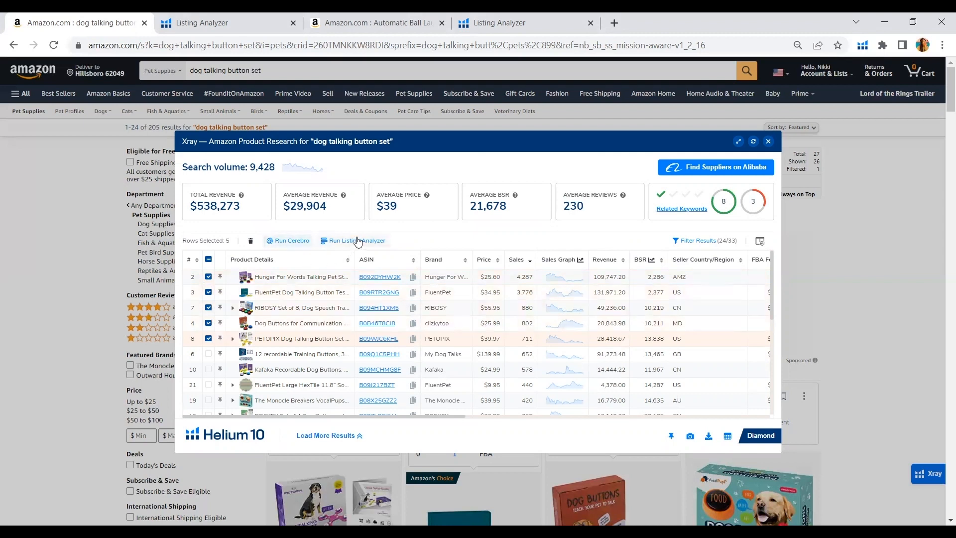
- Run Listing Analyzer on the five selected ASINs and review the Compare Key Metrics table
click(356, 240)
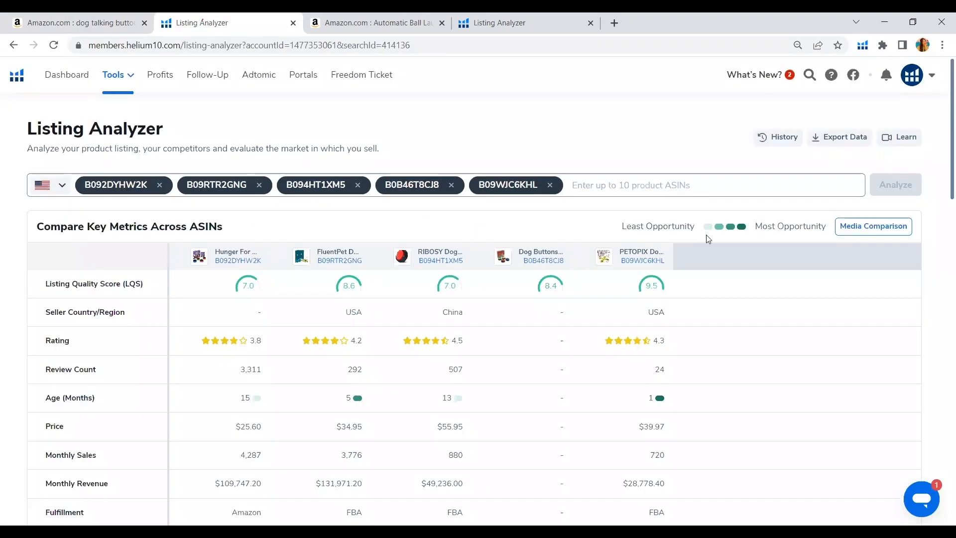
scroll(down, 3)
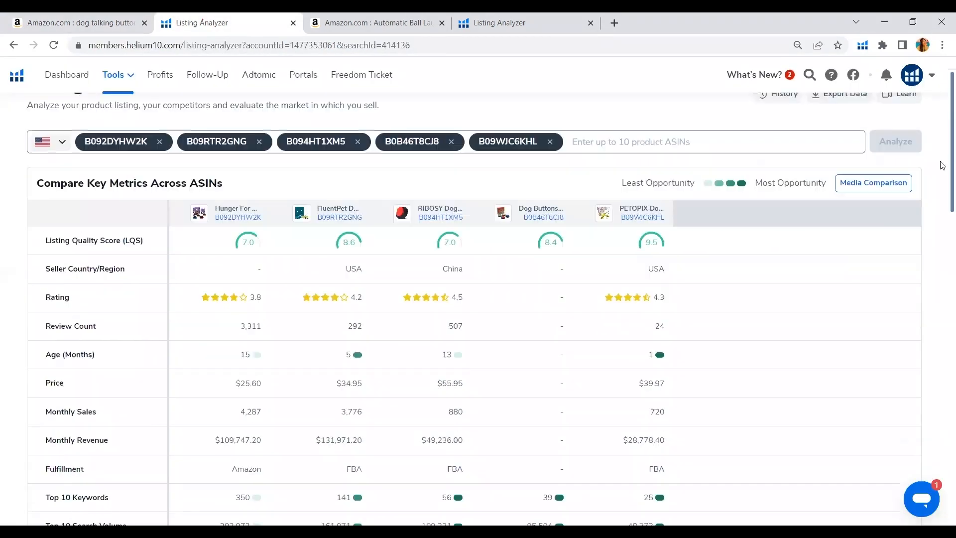
scroll(down, 3)
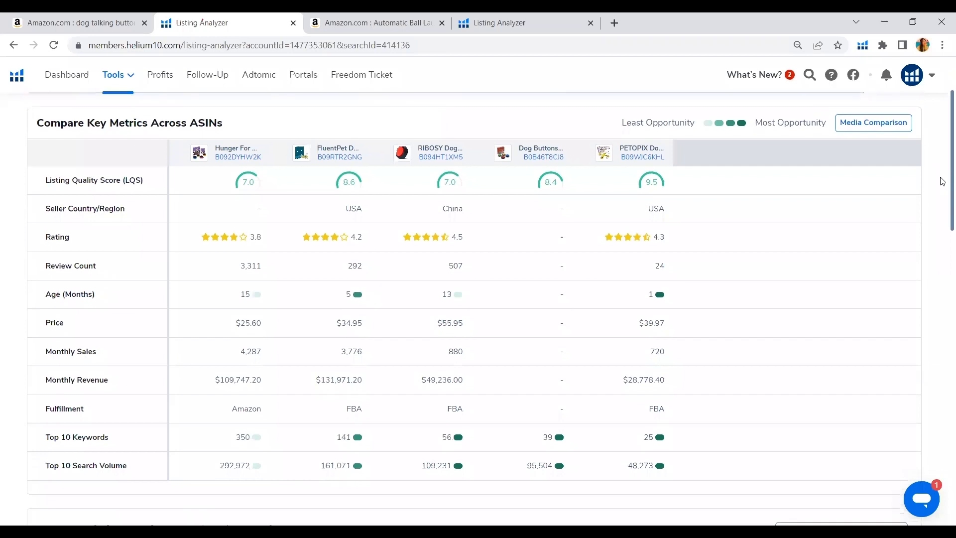
mouse_move(678, 157)
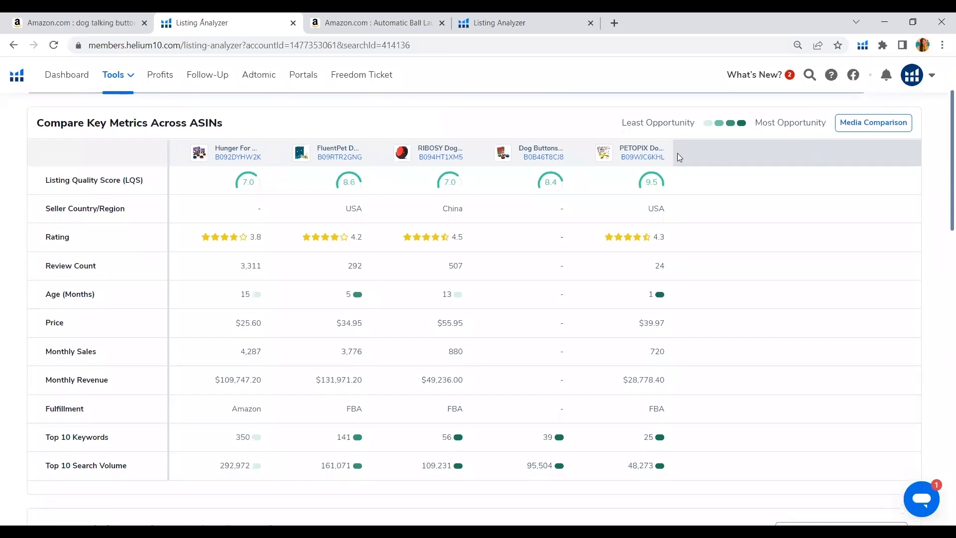
mouse_move(270, 172)
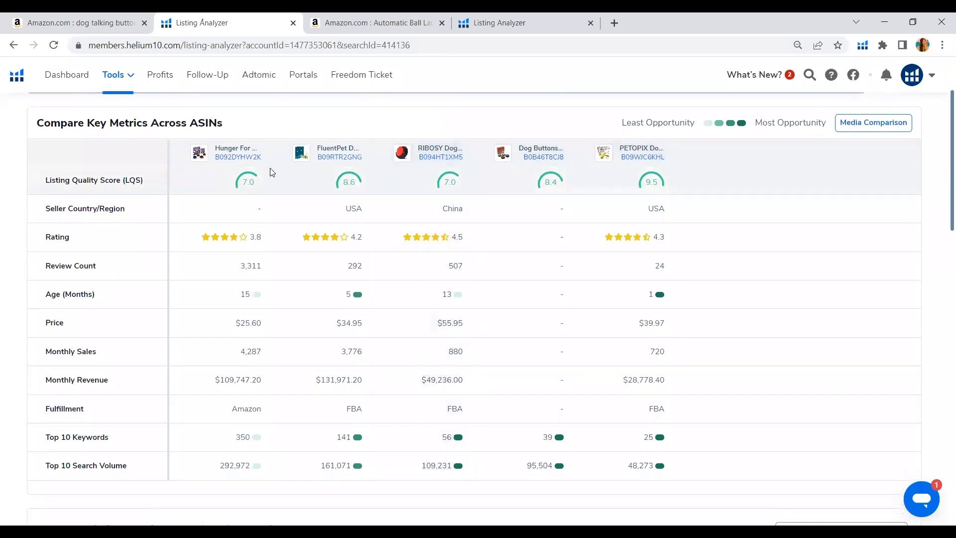
mouse_move(253, 181)
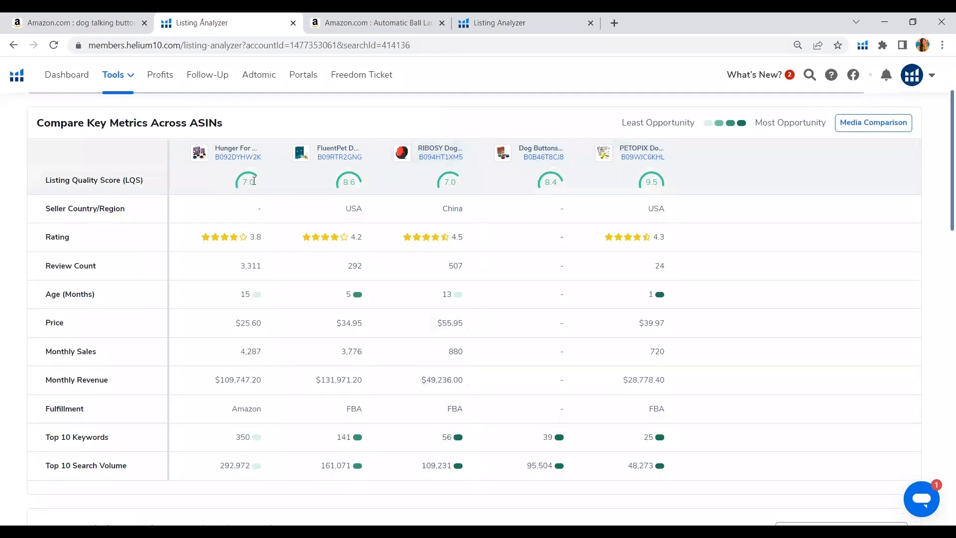
mouse_move(362, 179)
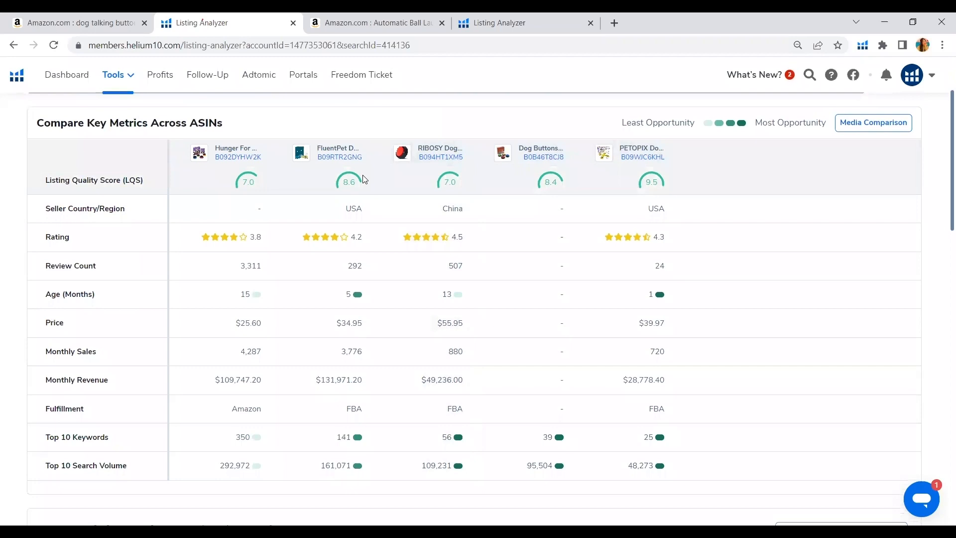
mouse_move(567, 305)
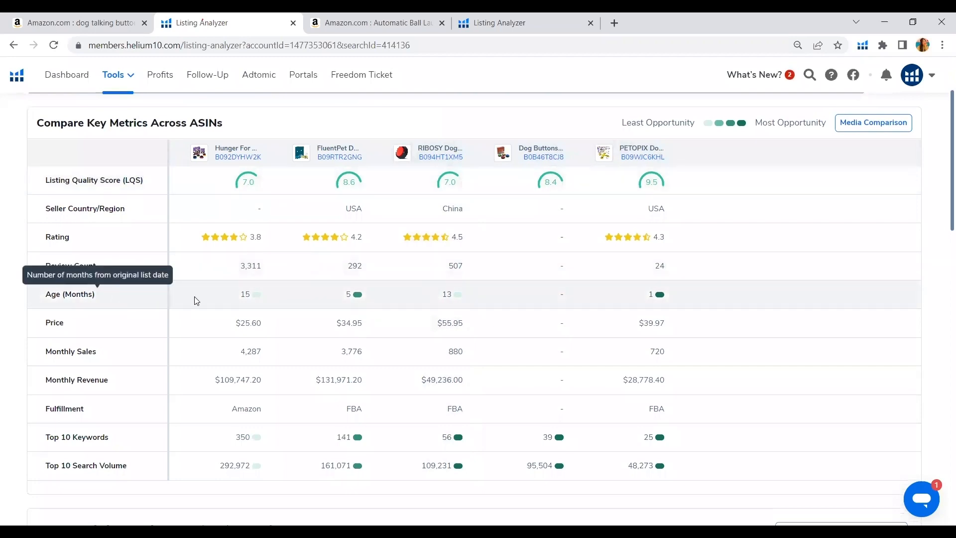
mouse_move(236, 297)
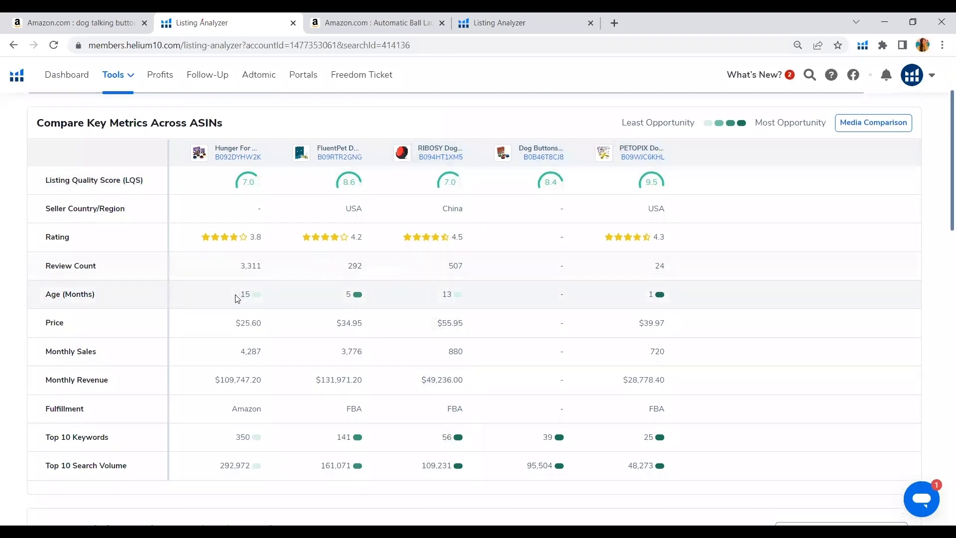
mouse_move(237, 313)
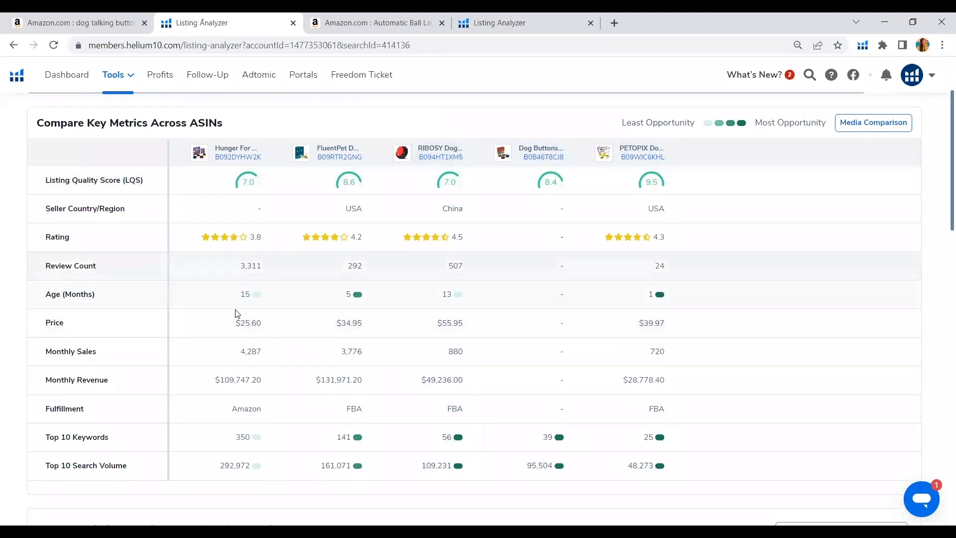
mouse_move(496, 301)
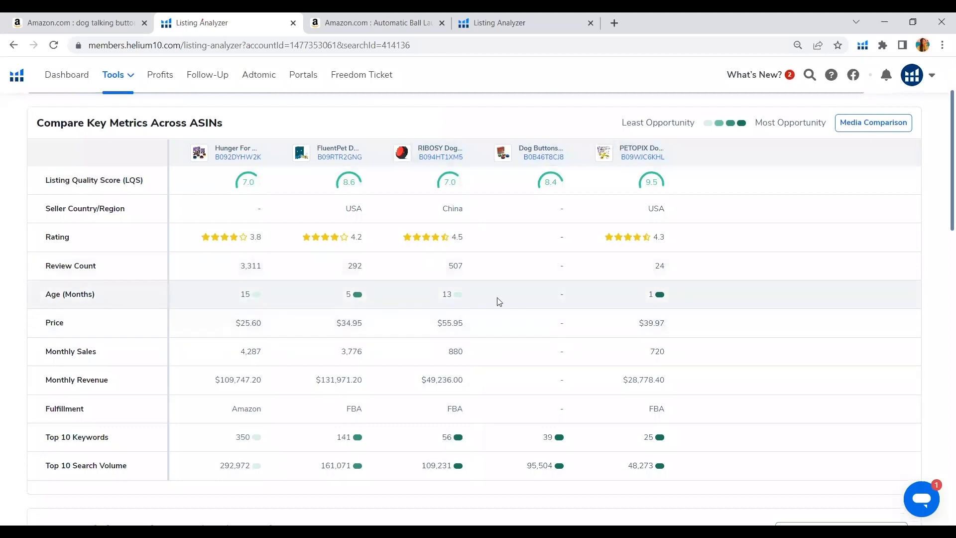
mouse_move(657, 306)
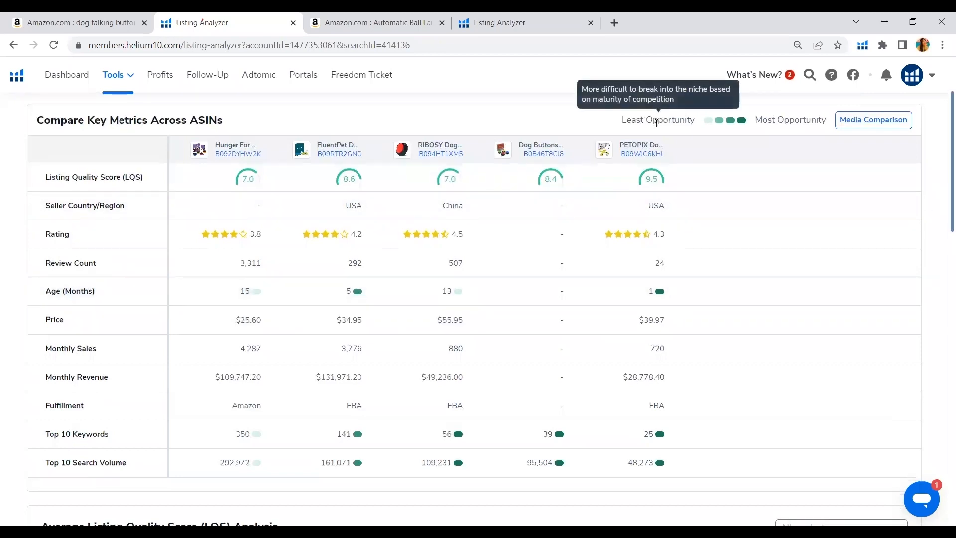
mouse_move(675, 131)
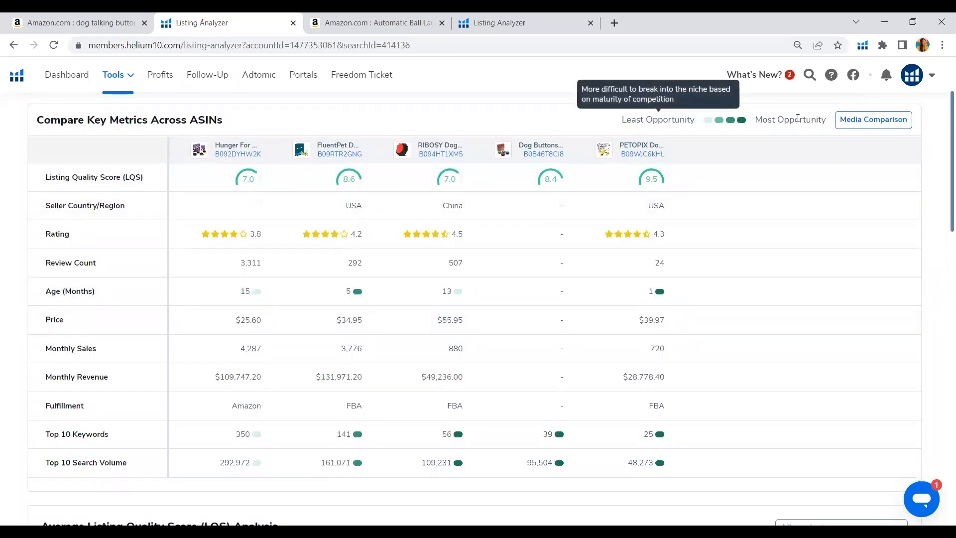
mouse_move(510, 157)
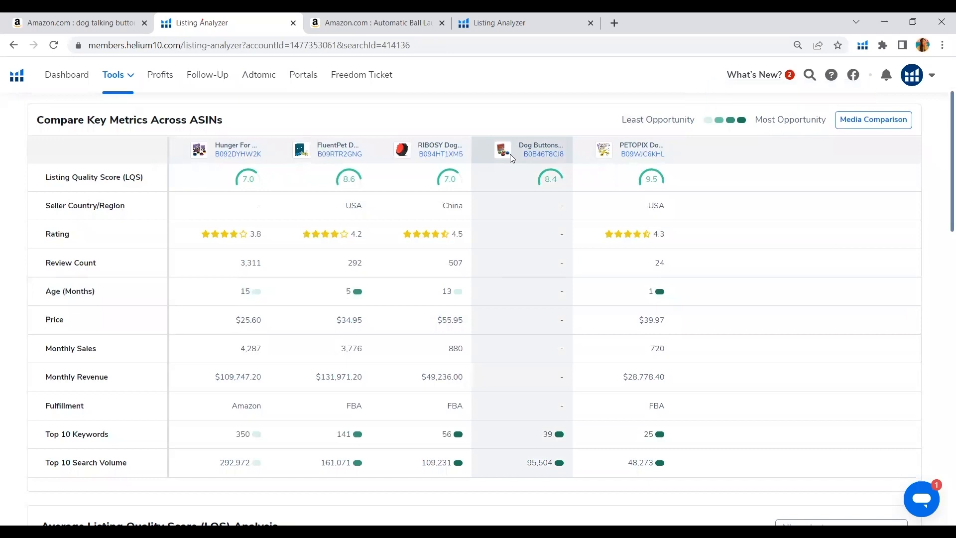
mouse_move(364, 292)
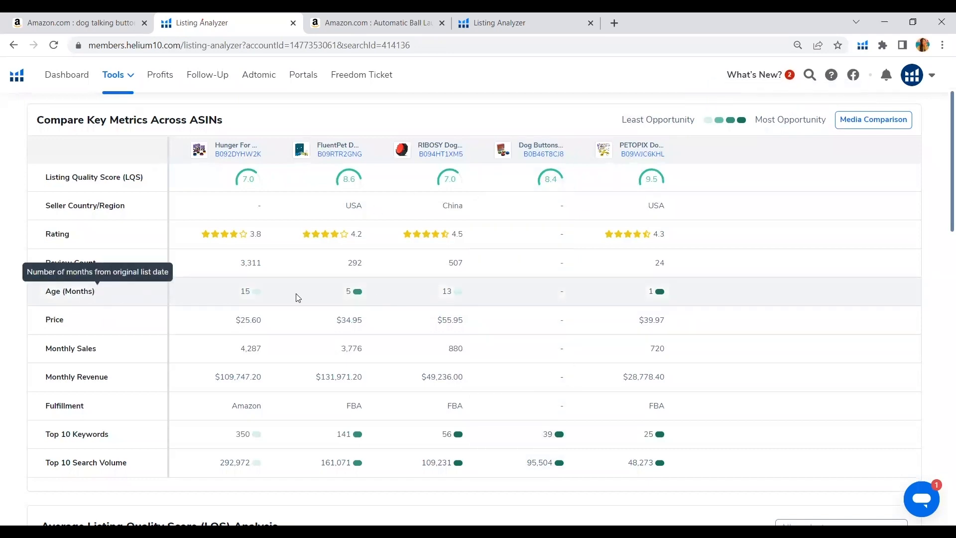
mouse_move(363, 299)
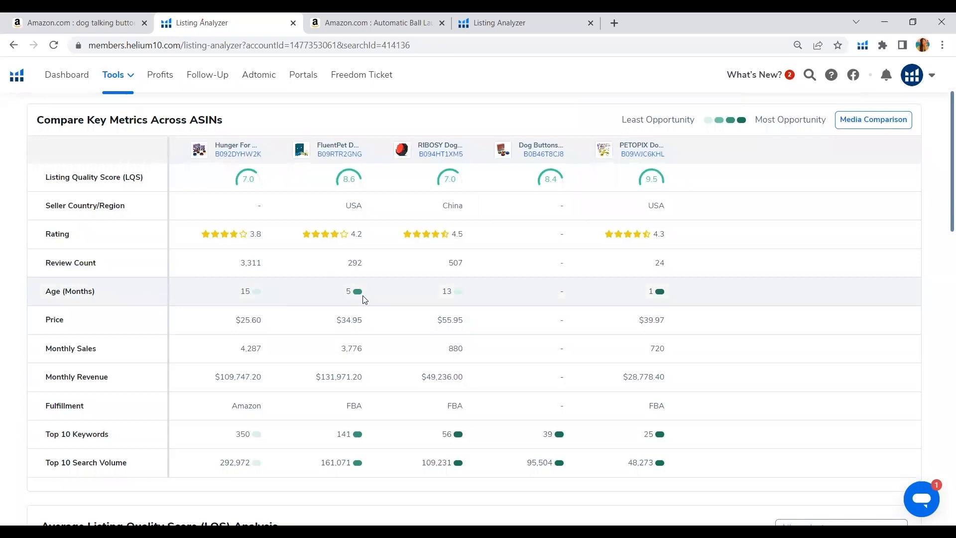
mouse_move(647, 290)
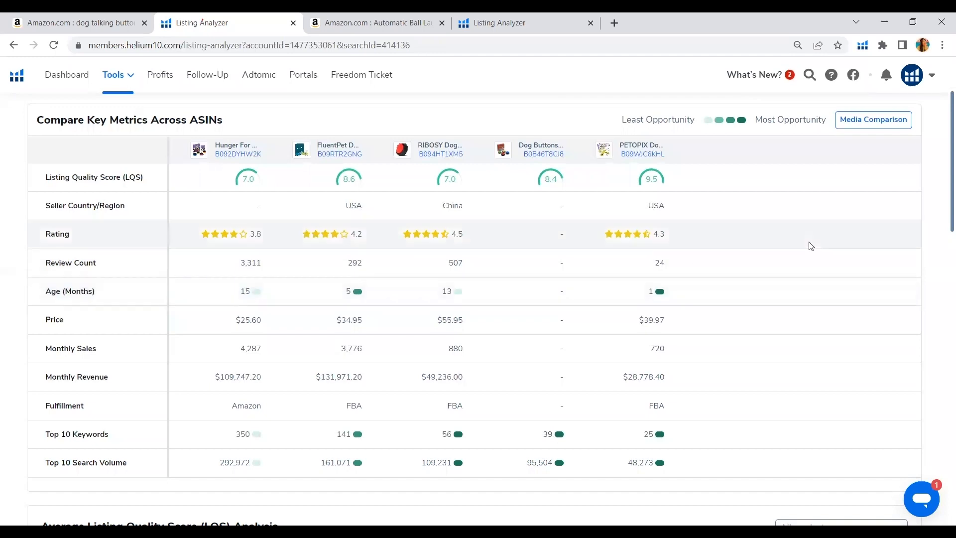
scroll(down, 3)
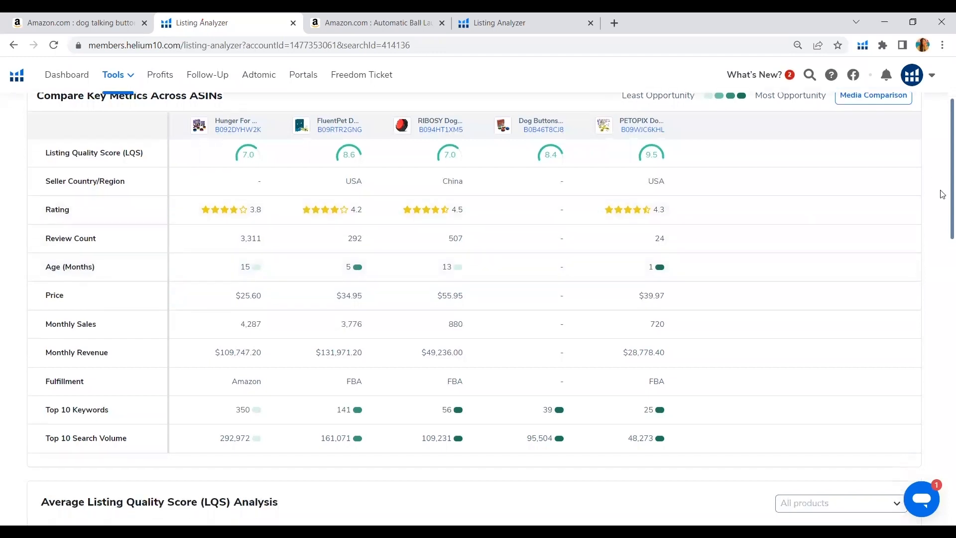
scroll(down, 3)
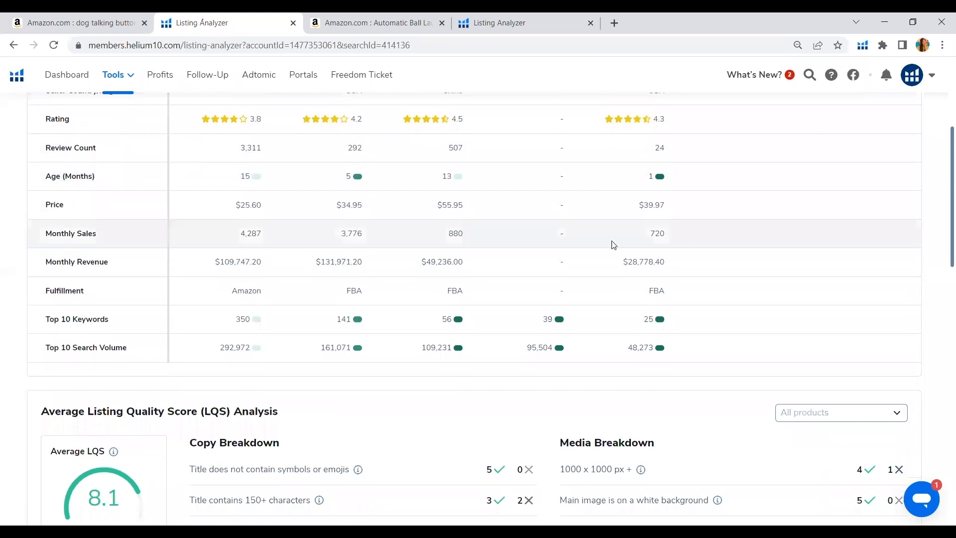
scroll(up, 3)
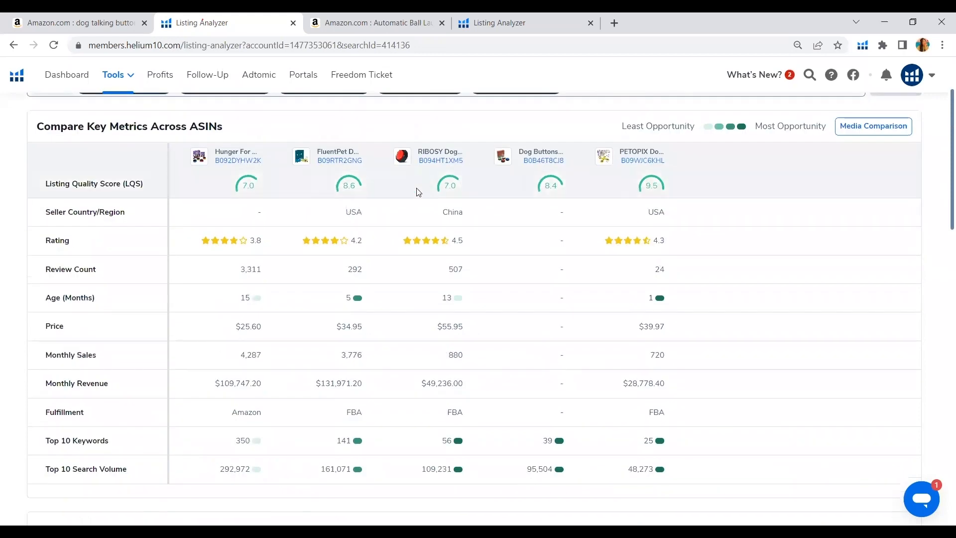
mouse_move(710, 246)
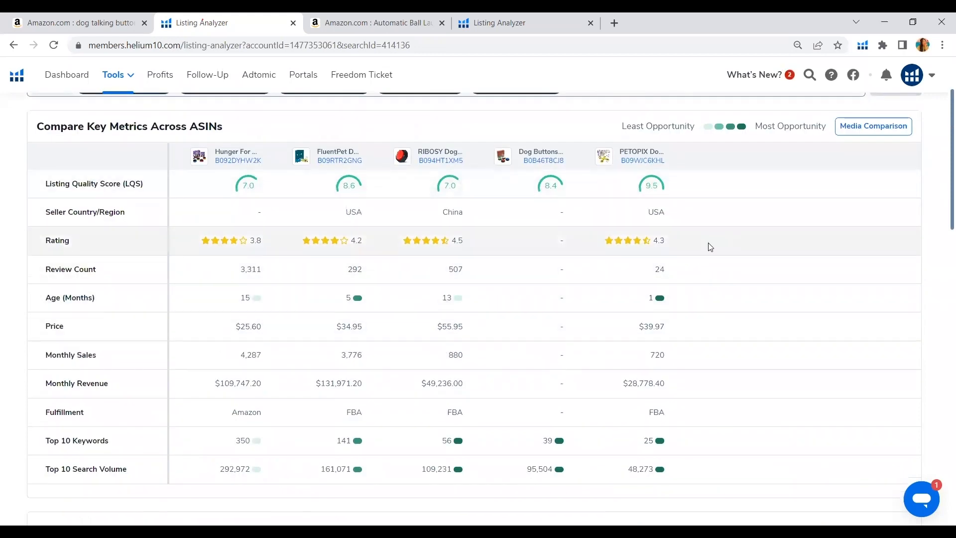
scroll(down, 3)
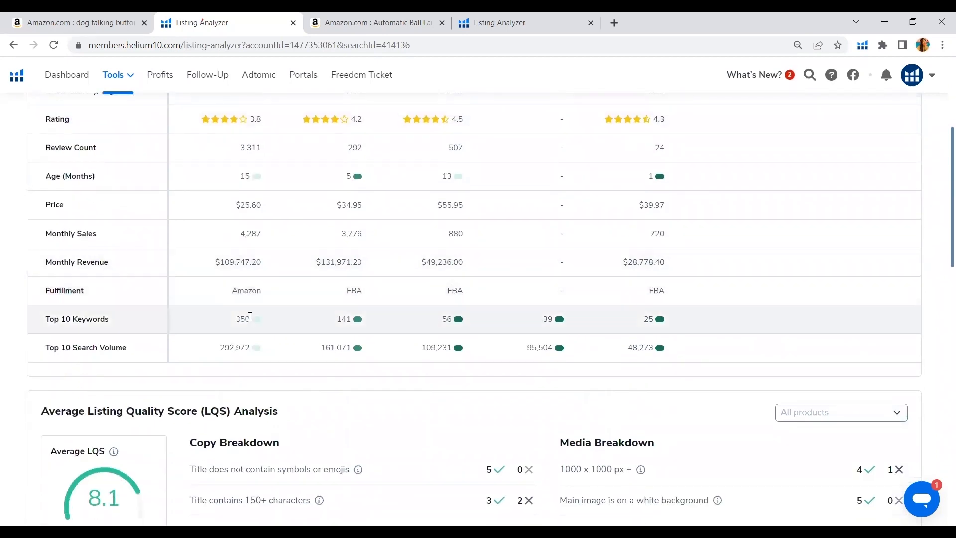
mouse_move(223, 326)
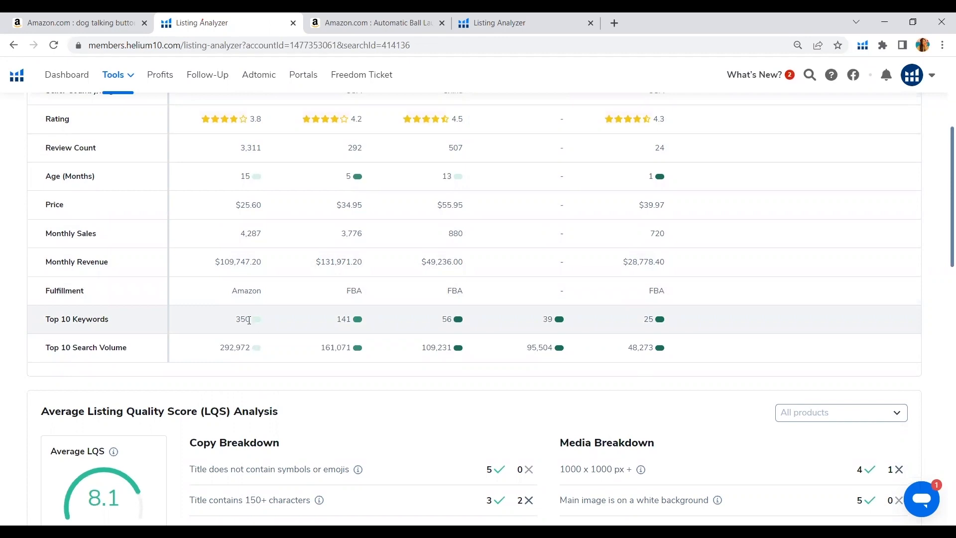
mouse_move(161, 340)
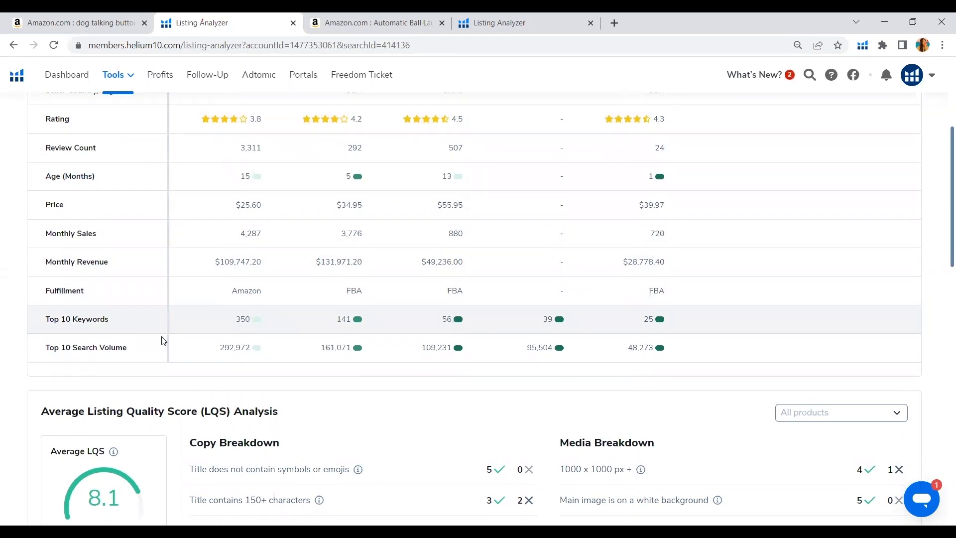
mouse_move(263, 350)
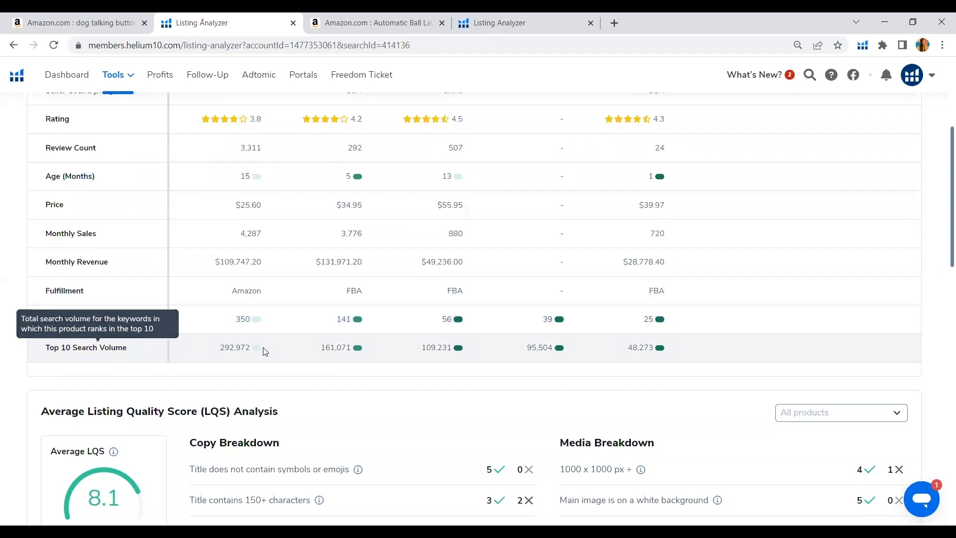
mouse_move(214, 353)
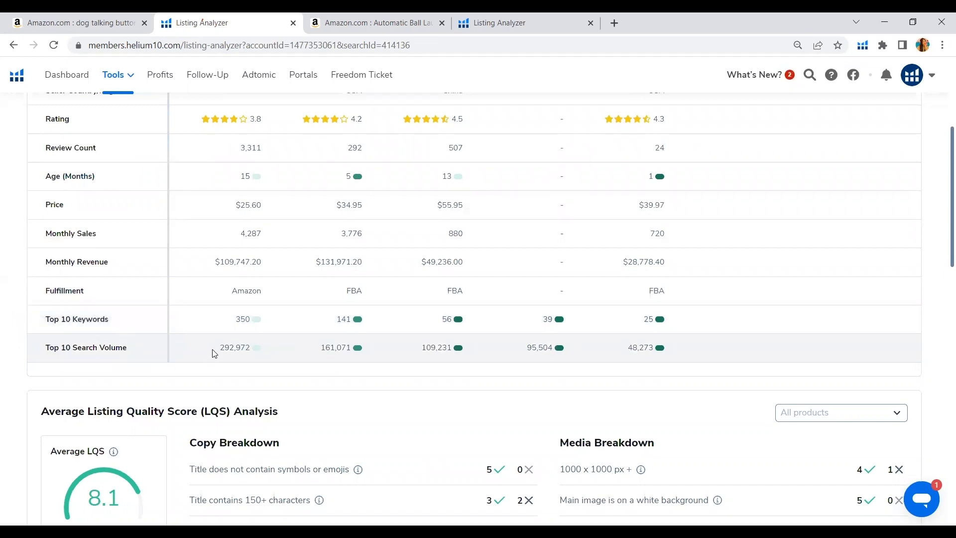
double_click(234, 346)
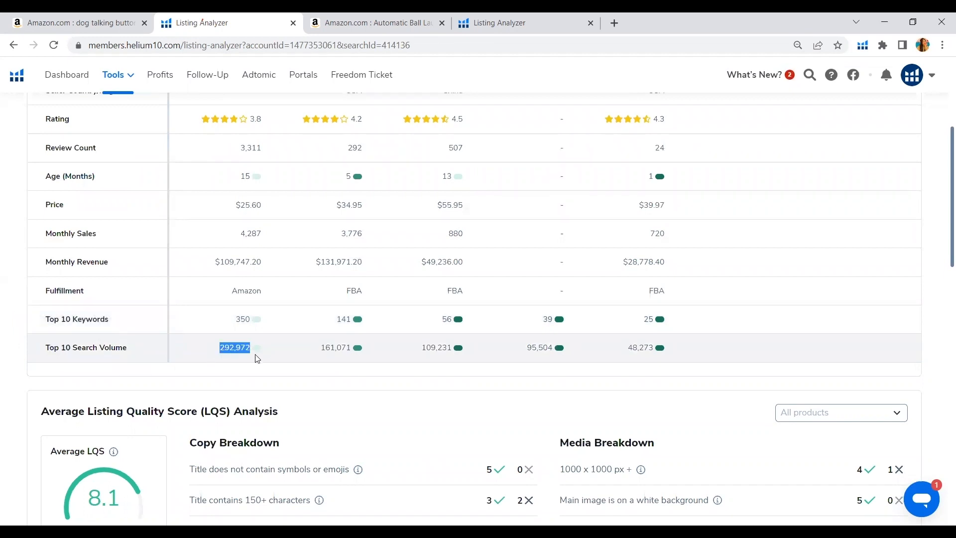
mouse_move(557, 328)
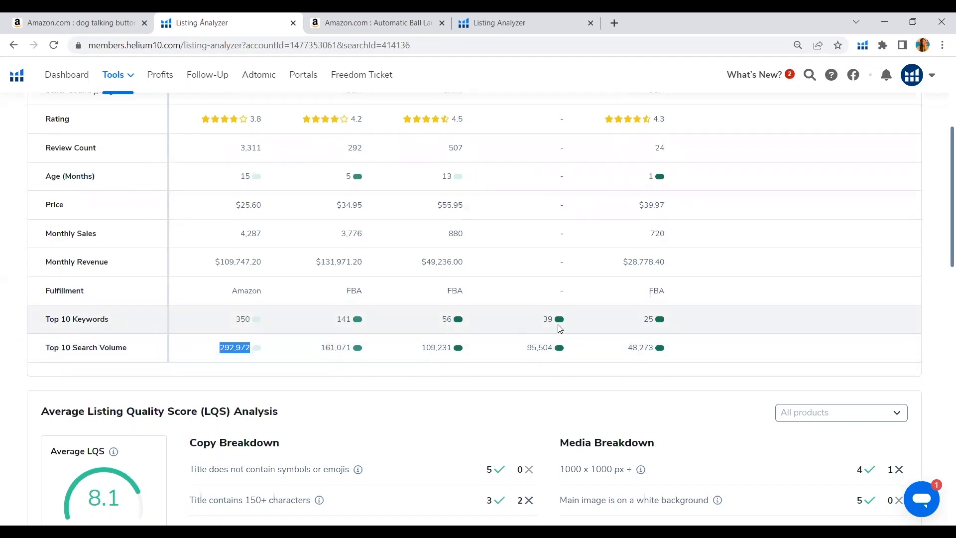
mouse_move(665, 257)
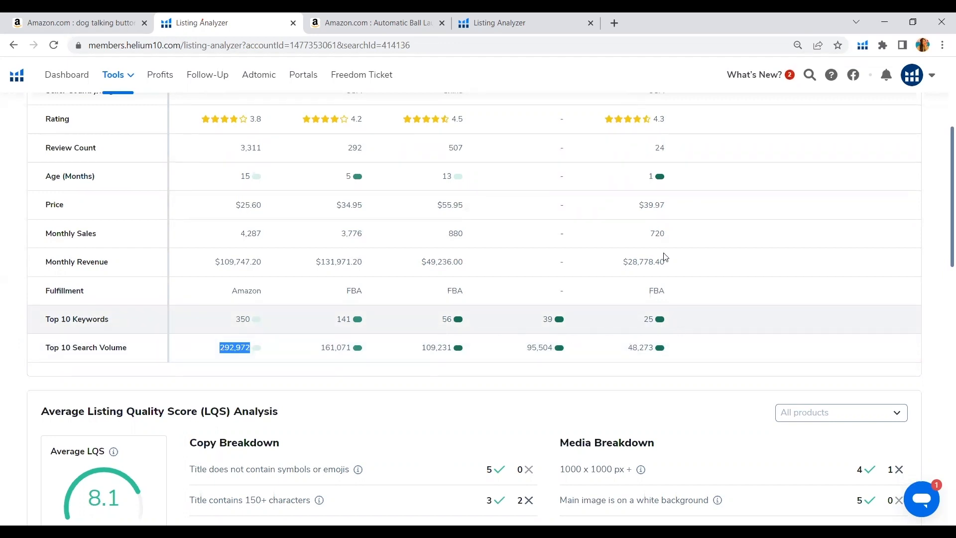
mouse_move(660, 323)
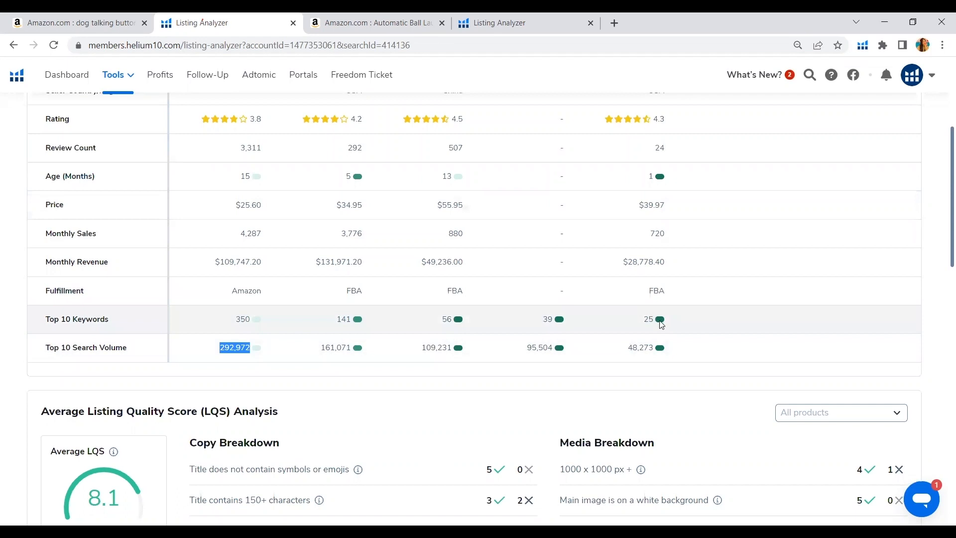
mouse_move(941, 241)
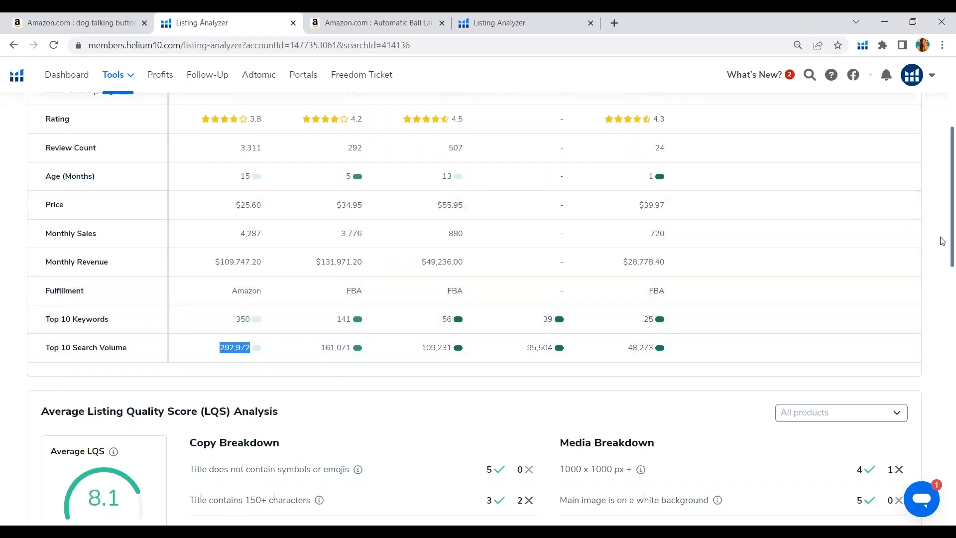
scroll(up, 3)
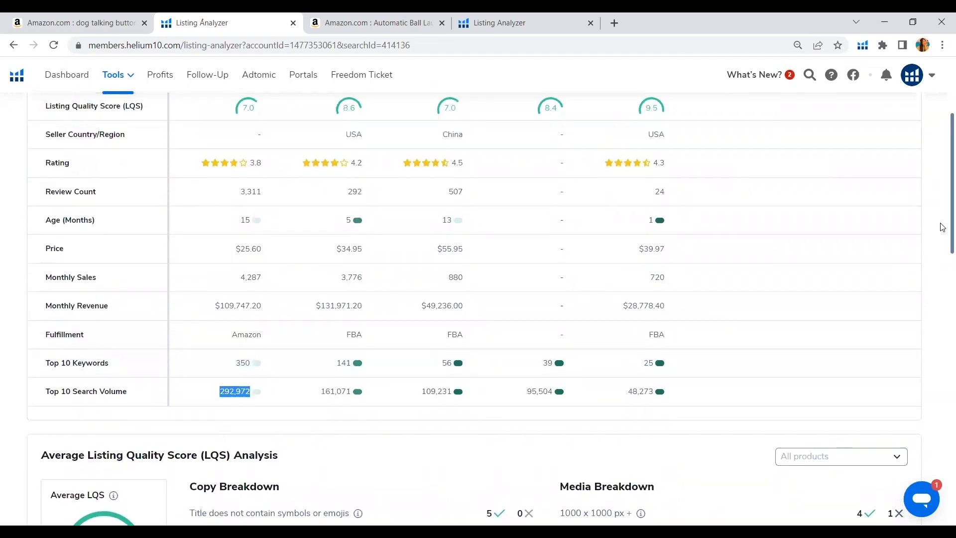
mouse_move(580, 304)
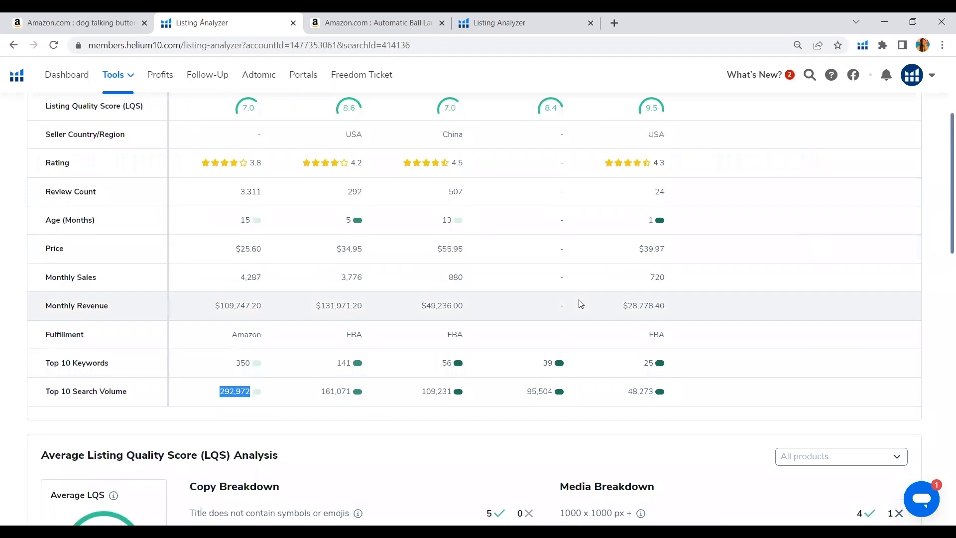
mouse_move(647, 371)
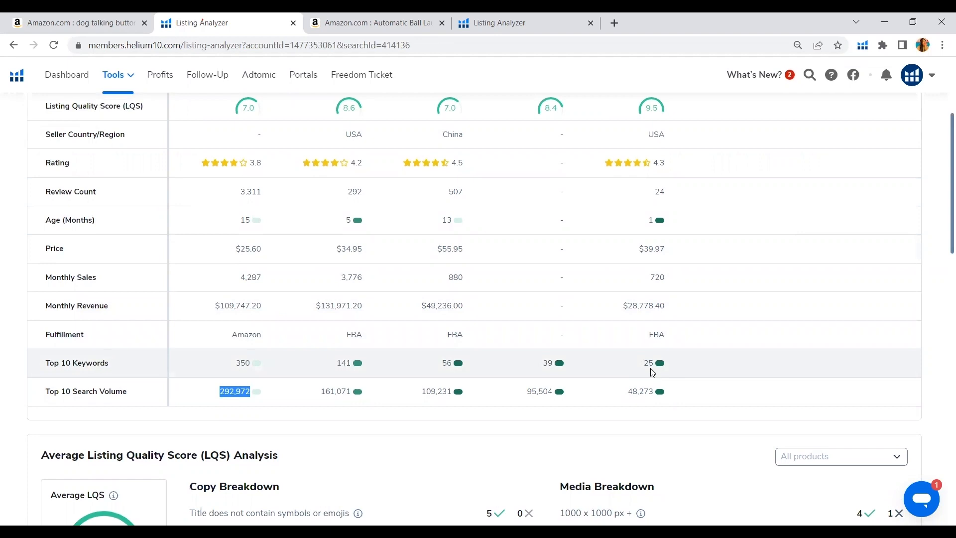
scroll(up, 3)
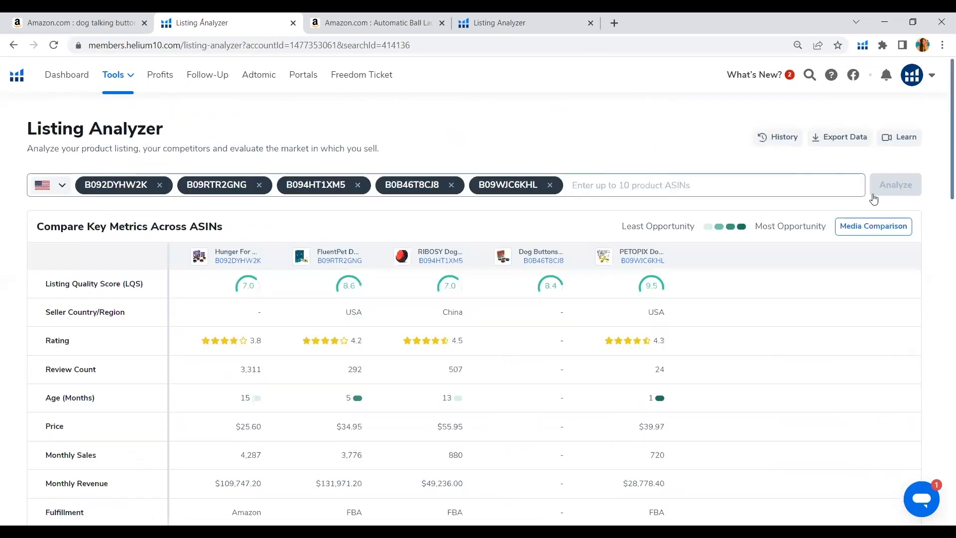
- Show Media Comparison and review each of the five ASINs' image and video rows
click(872, 226)
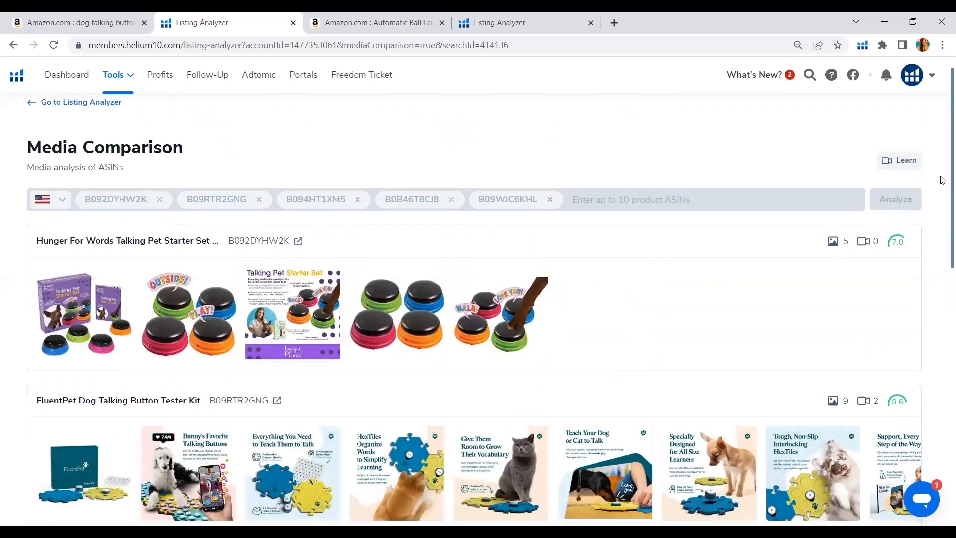
scroll(down, 3)
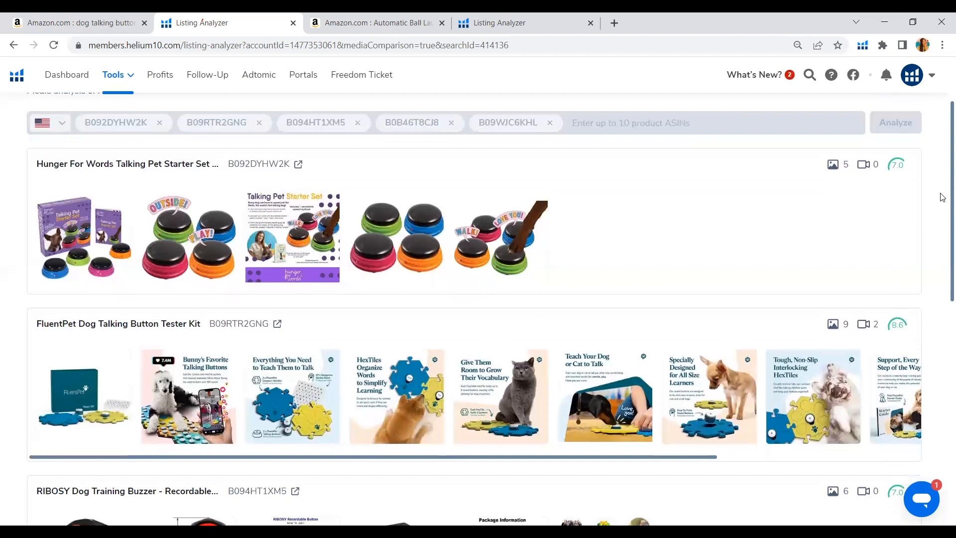
scroll(down, 3)
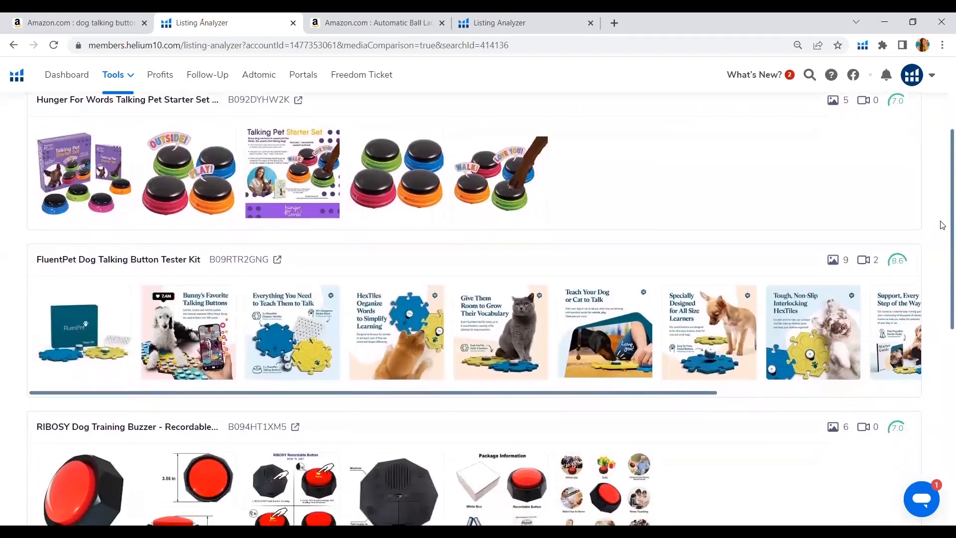
scroll(down, 3)
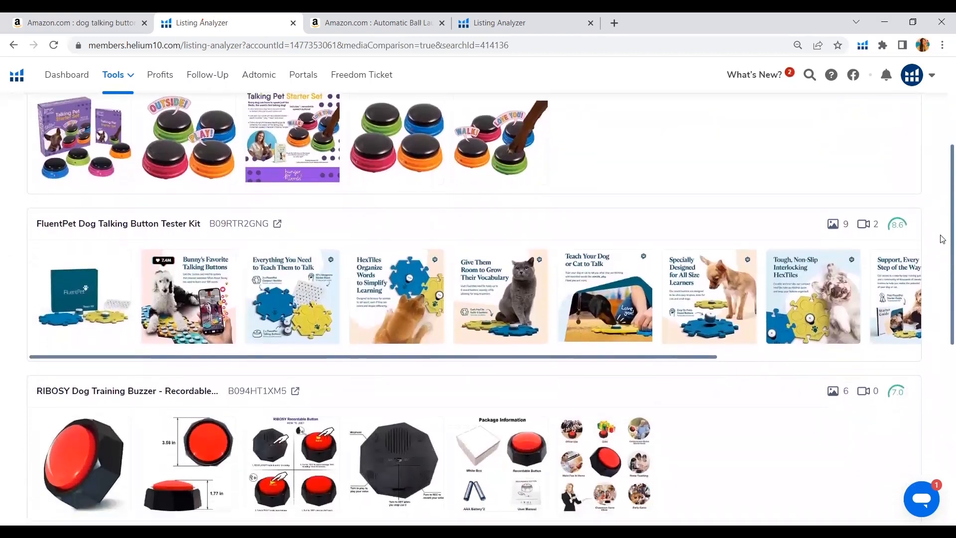
scroll(down, 3)
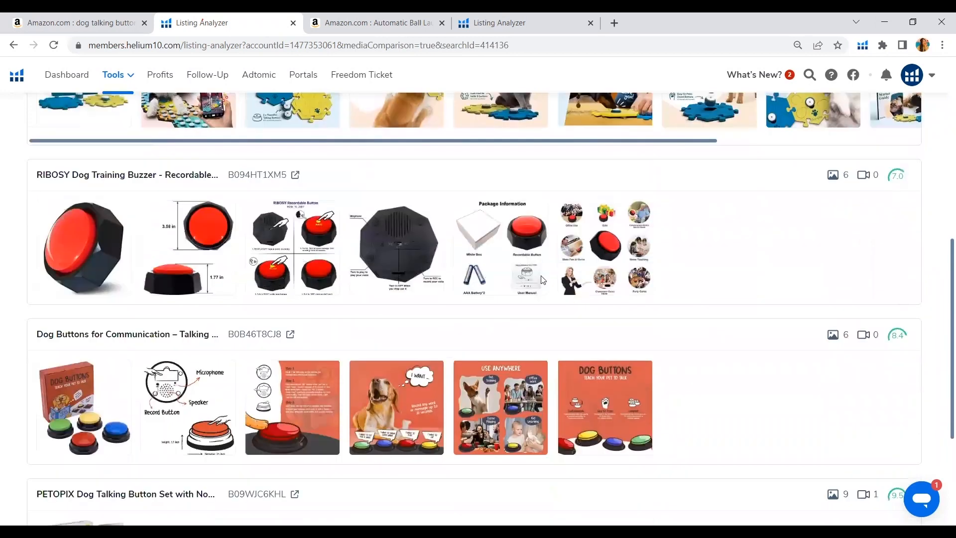
mouse_move(180, 202)
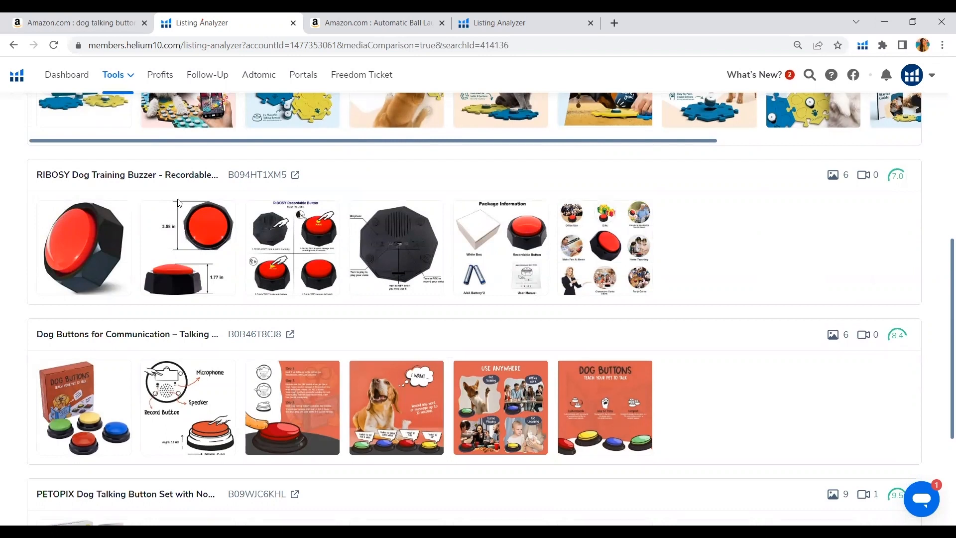
mouse_move(793, 281)
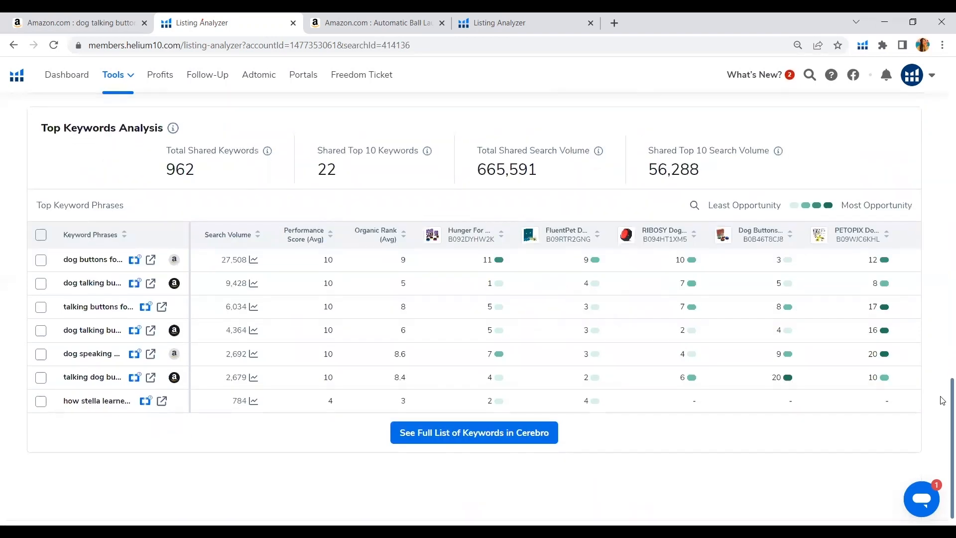
mouse_move(137, 203)
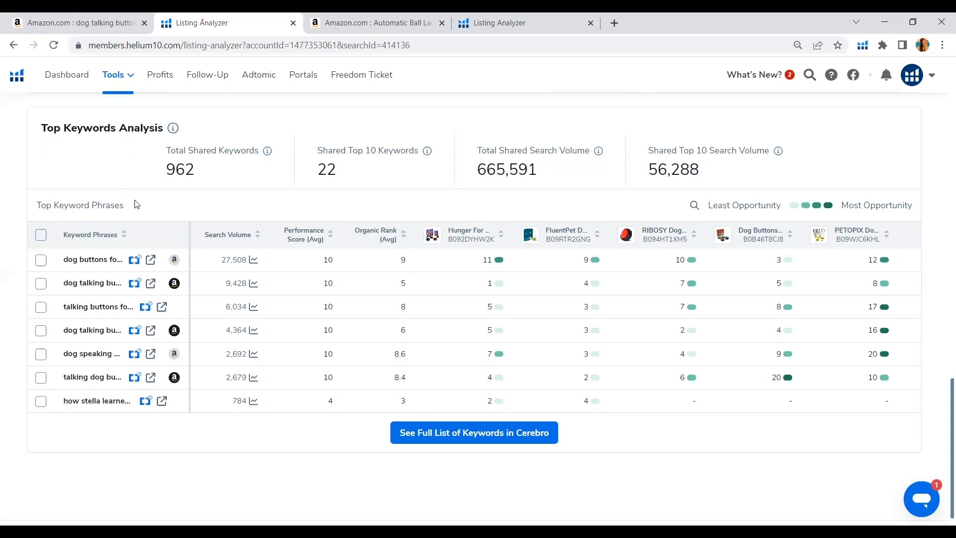
mouse_move(231, 218)
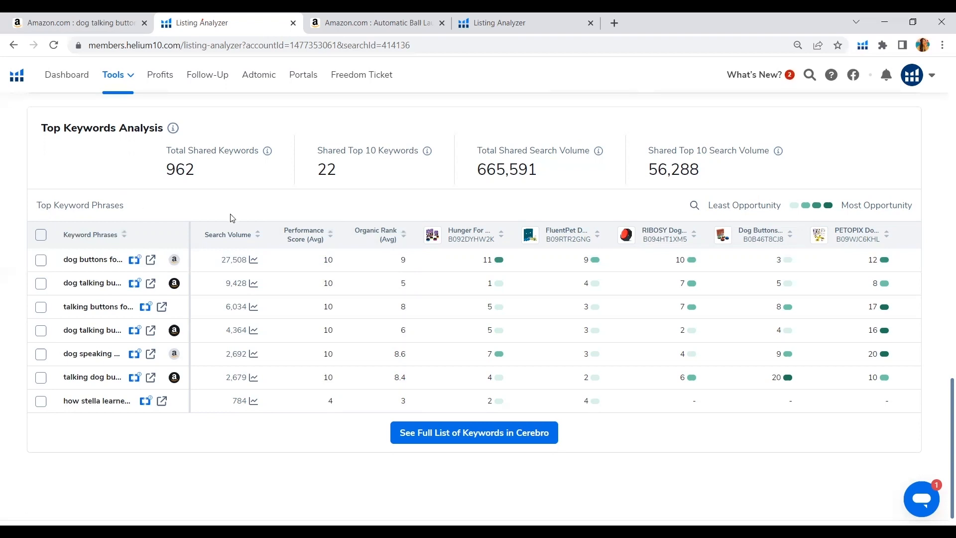
mouse_move(255, 218)
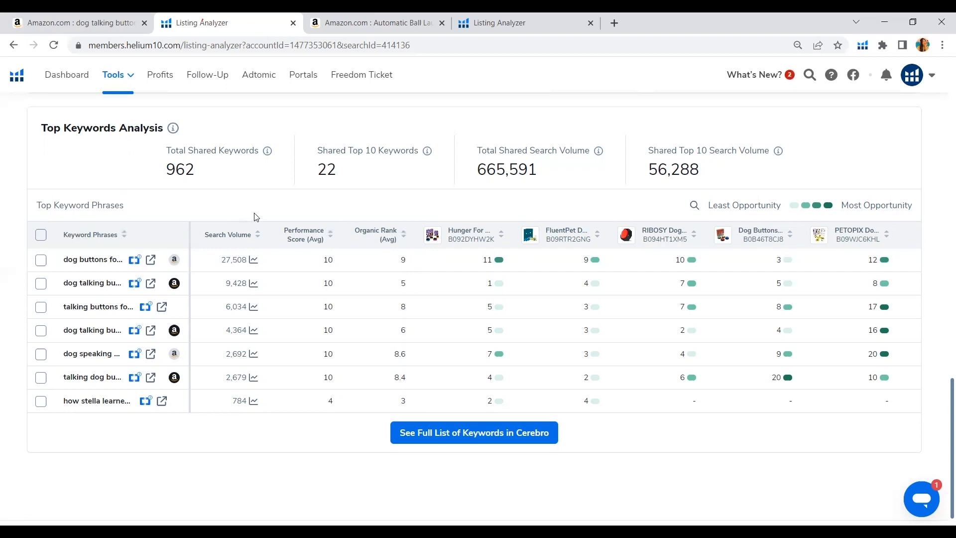
mouse_move(93, 259)
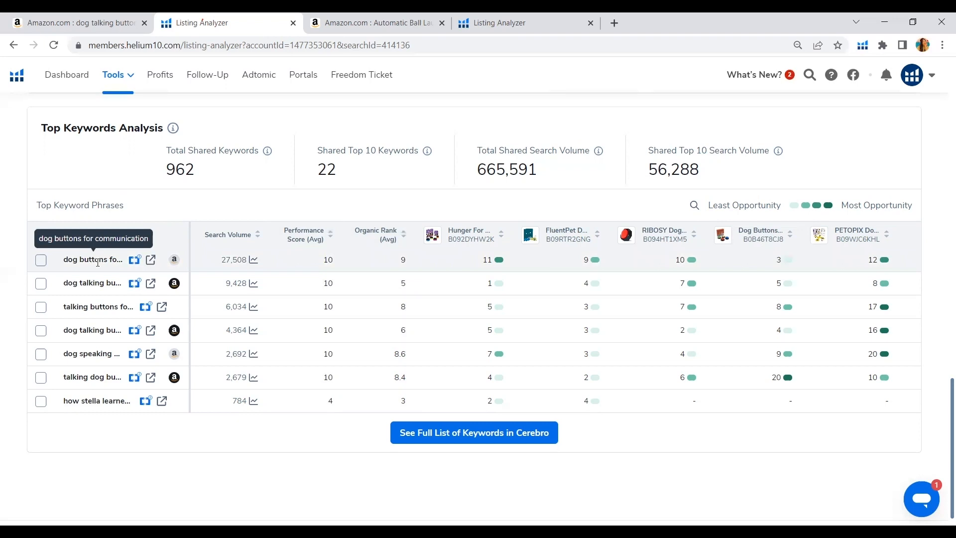
mouse_move(101, 282)
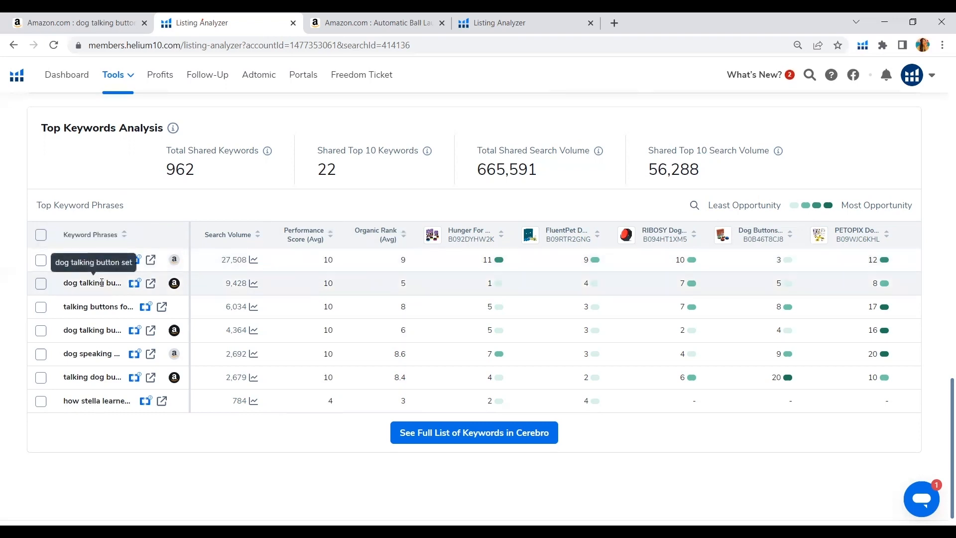
mouse_move(174, 283)
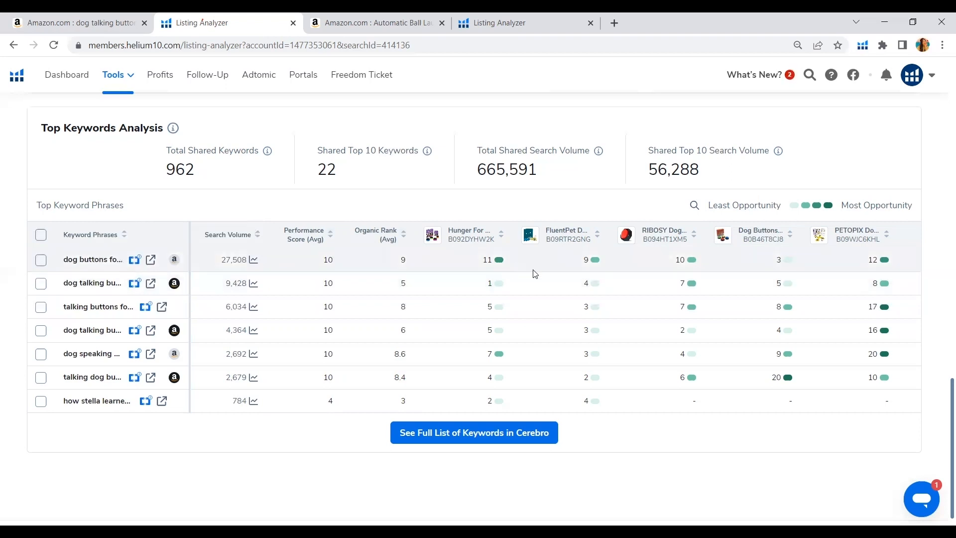
mouse_move(744, 205)
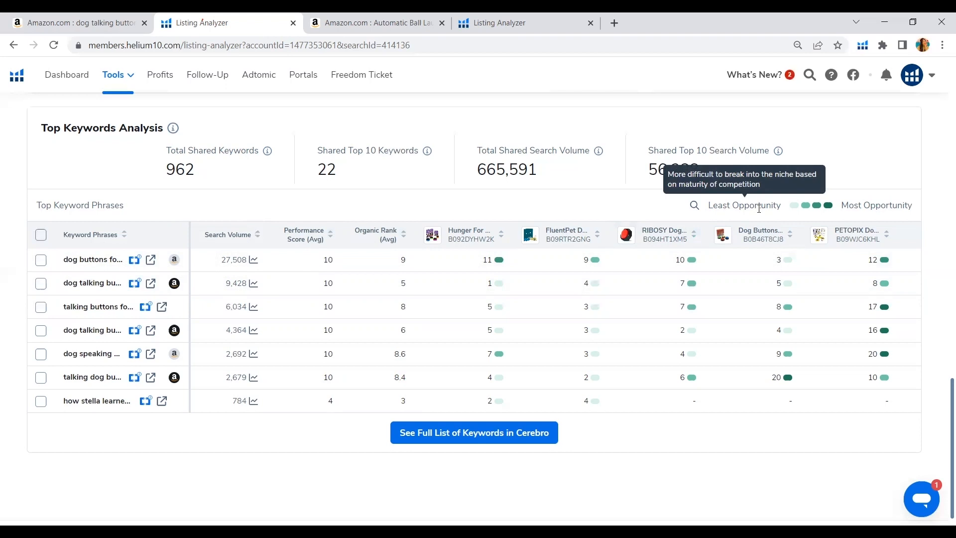
mouse_move(518, 316)
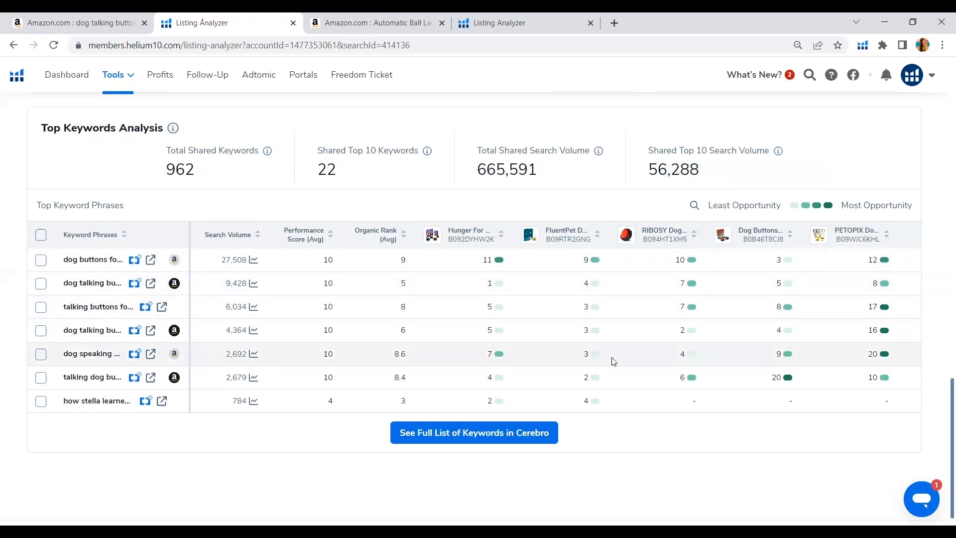
mouse_move(611, 271)
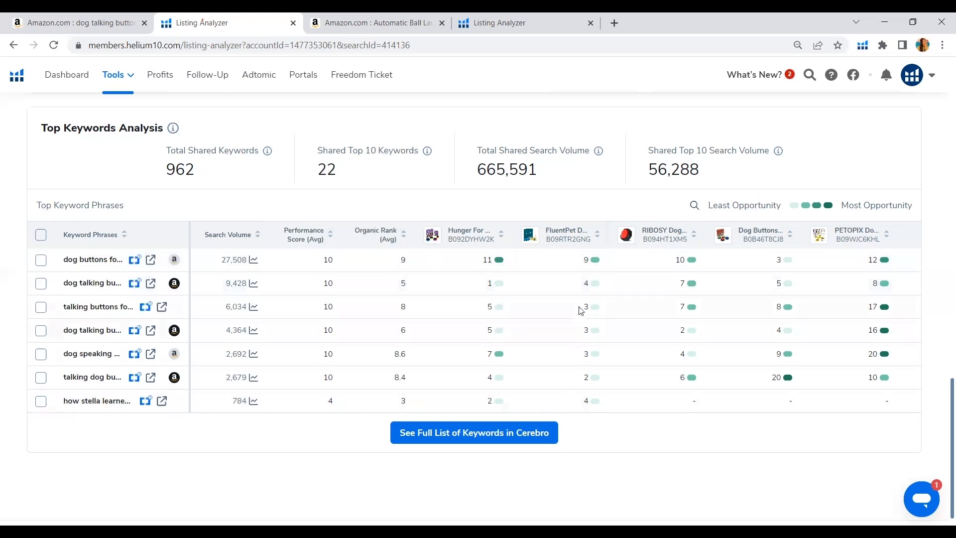
mouse_move(593, 274)
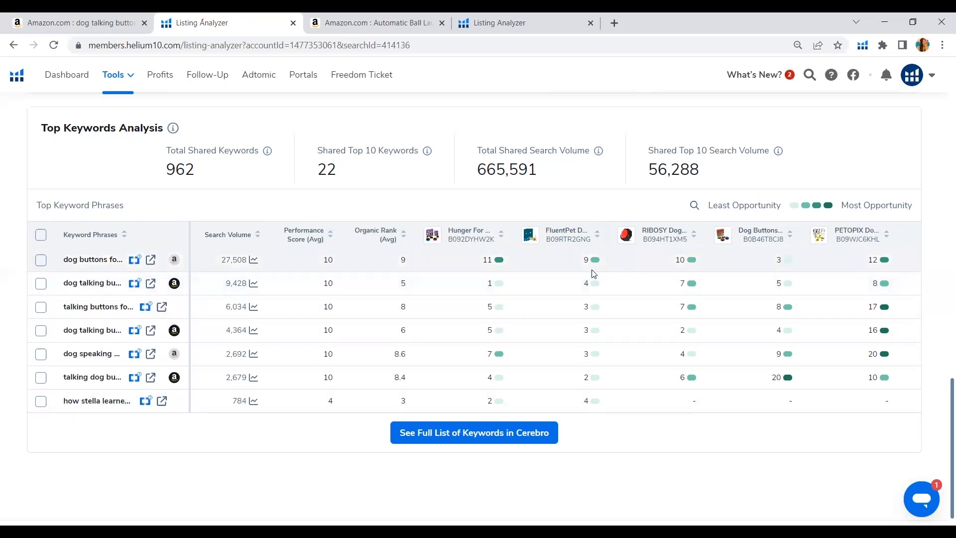
mouse_move(90, 235)
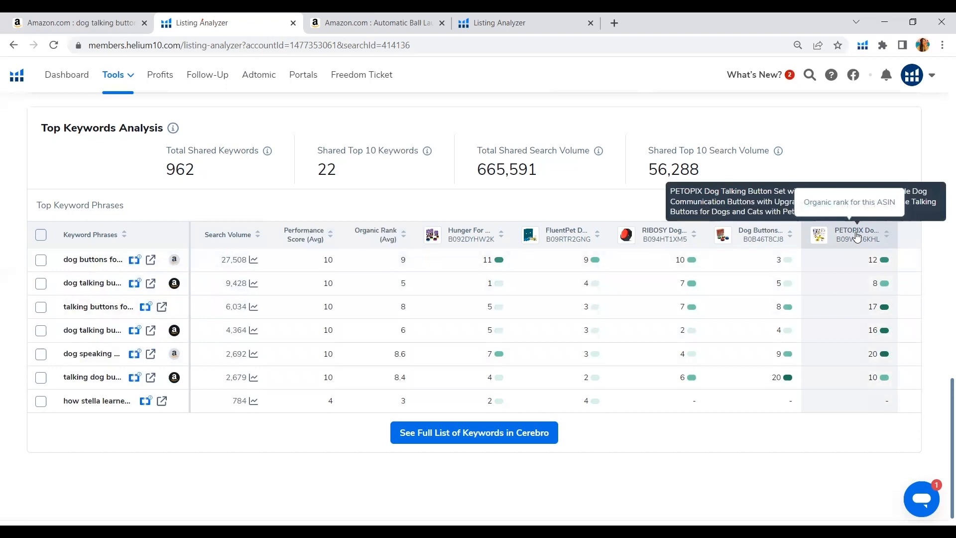
mouse_move(861, 286)
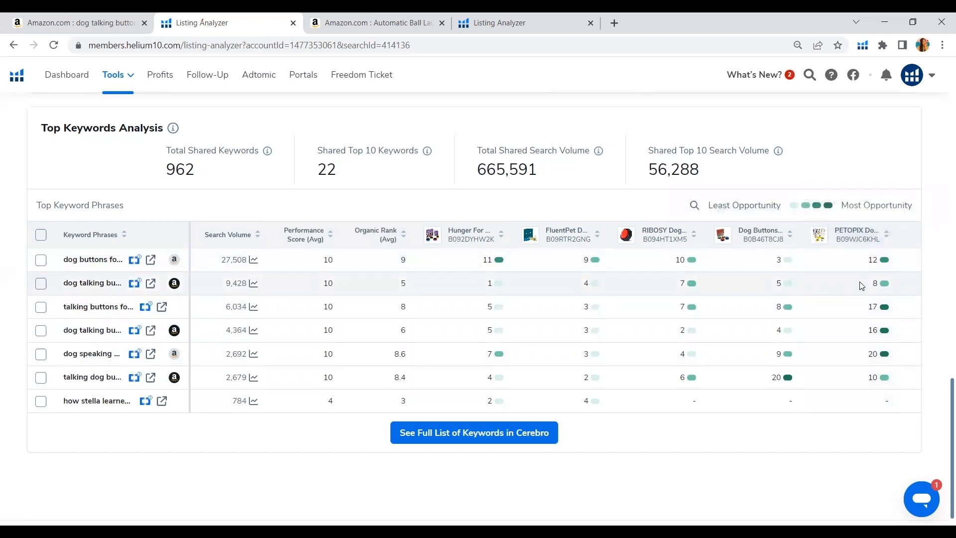
mouse_move(886, 259)
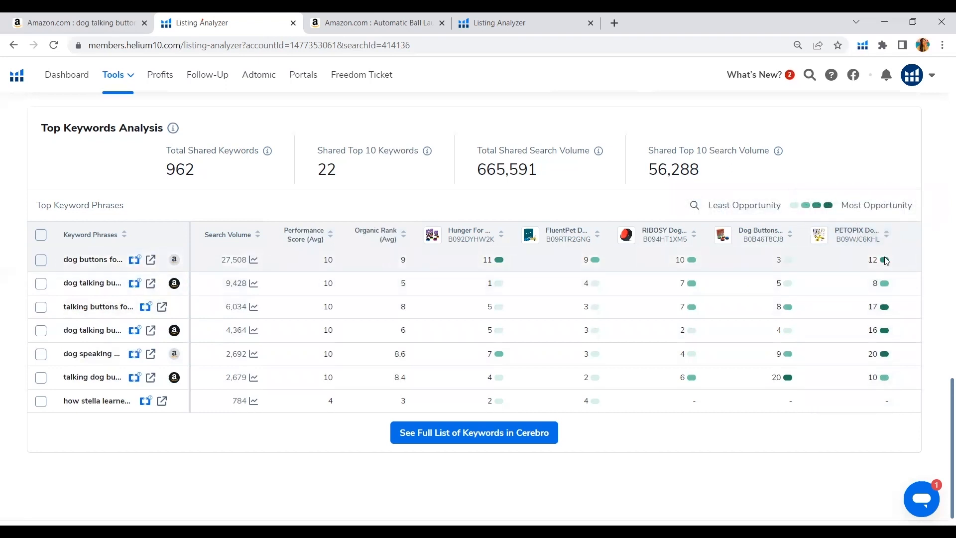
mouse_move(873, 320)
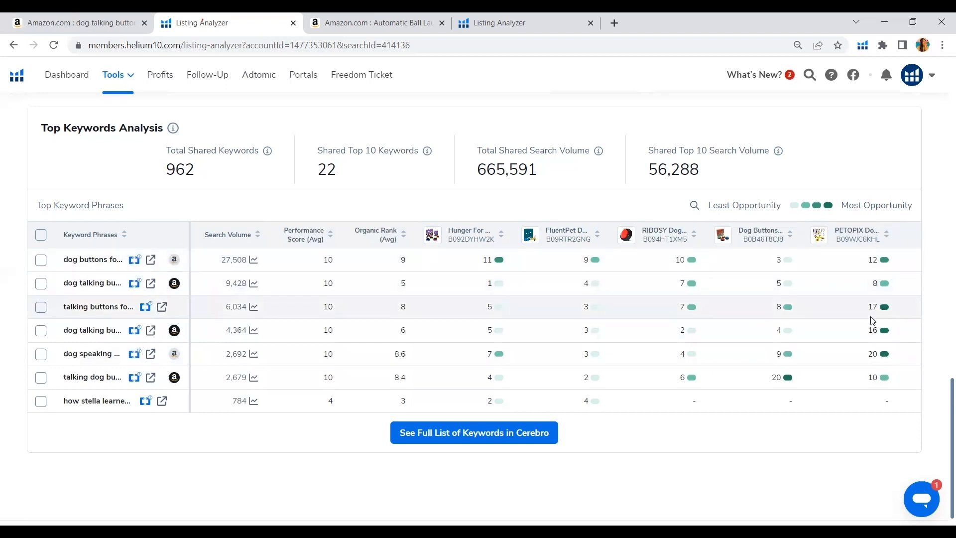
mouse_move(862, 368)
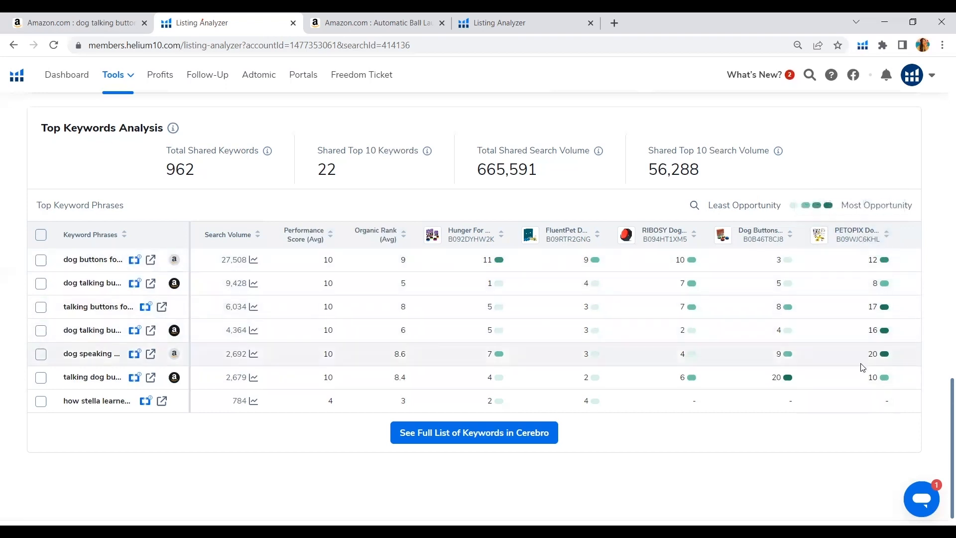
mouse_move(853, 345)
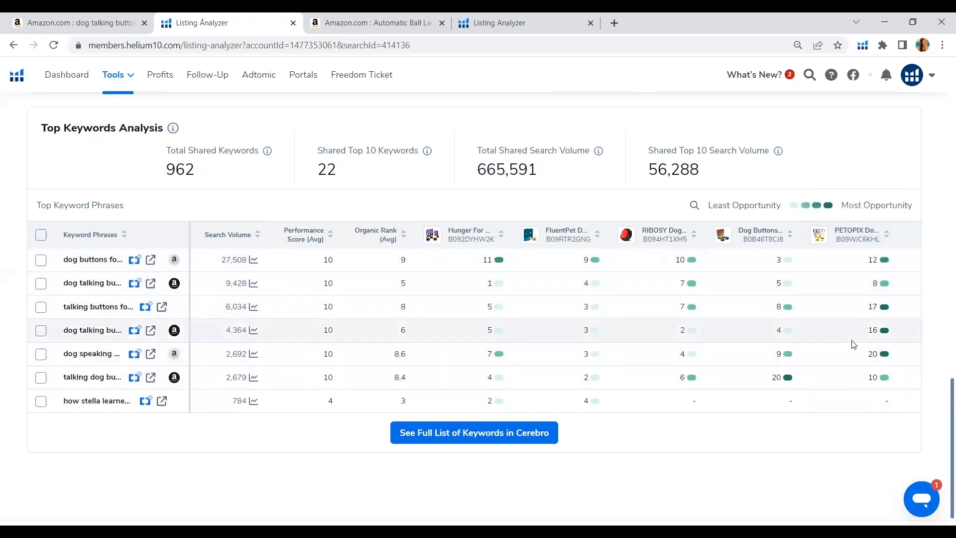
mouse_move(861, 341)
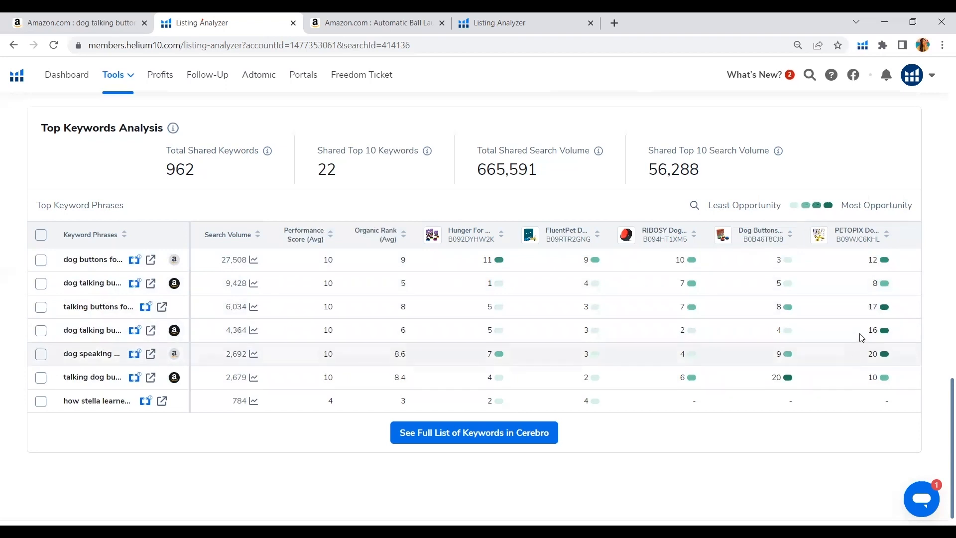
mouse_move(813, 378)
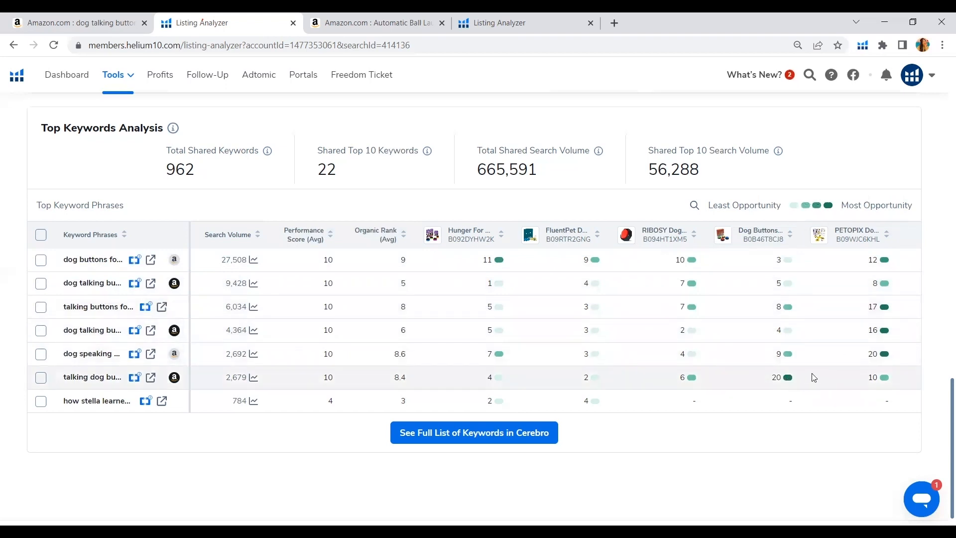
mouse_move(612, 353)
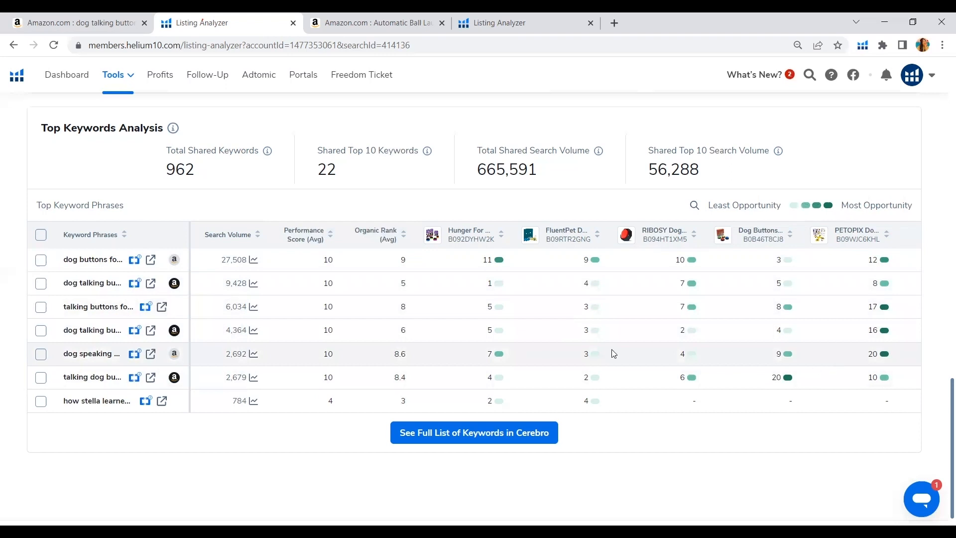
mouse_move(135, 259)
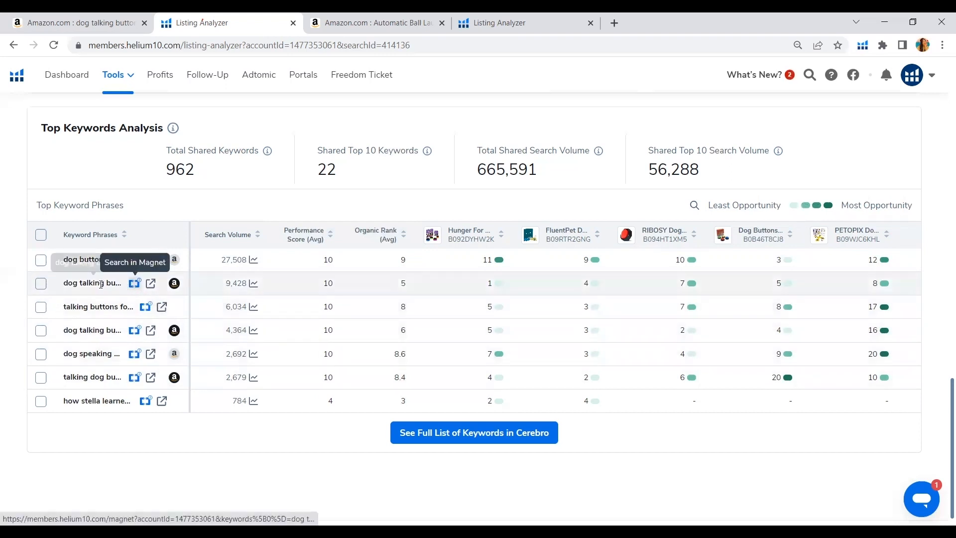
mouse_move(86, 306)
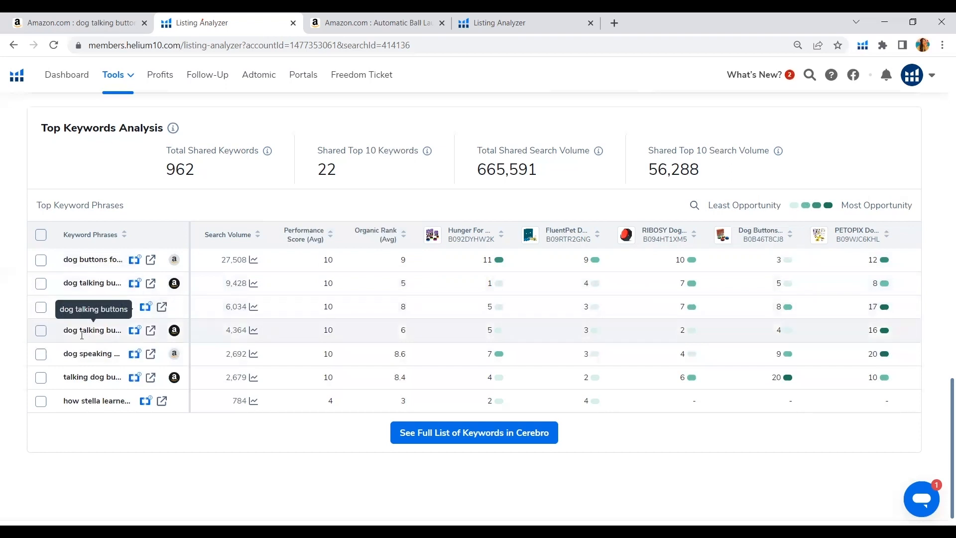
mouse_move(81, 353)
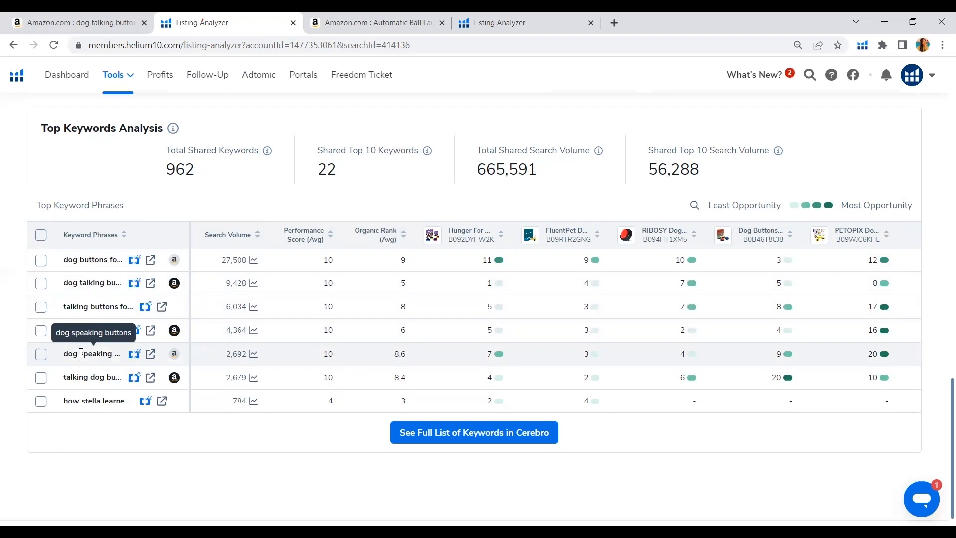
mouse_move(126, 358)
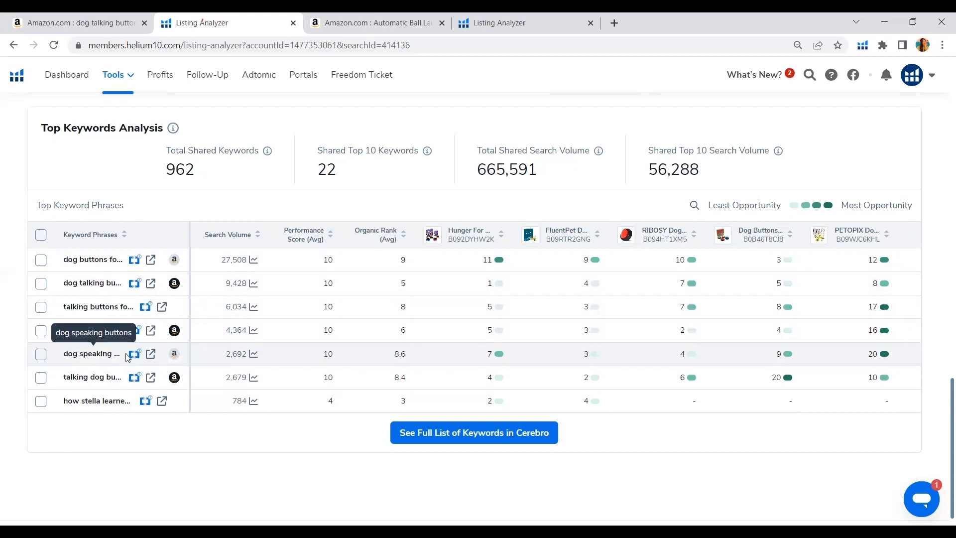
mouse_move(360, 357)
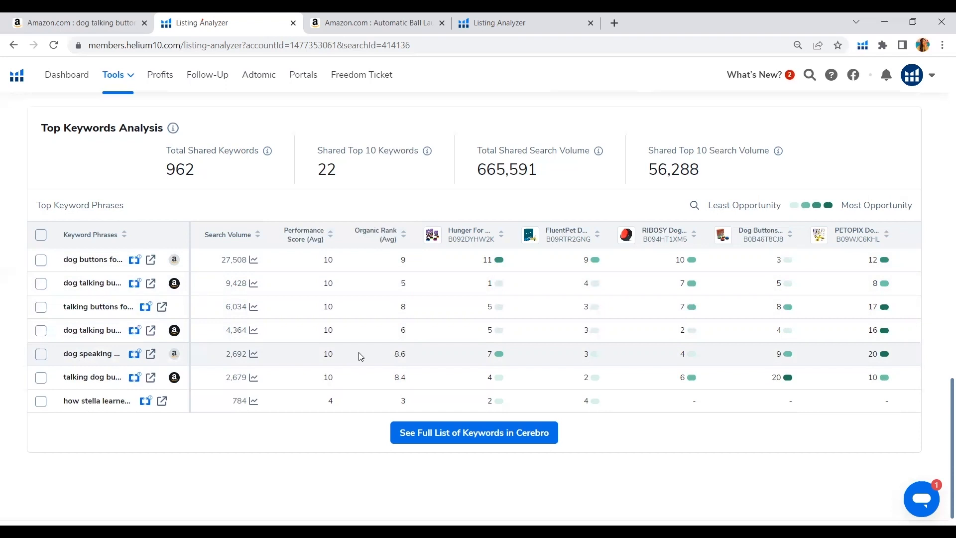
mouse_move(408, 344)
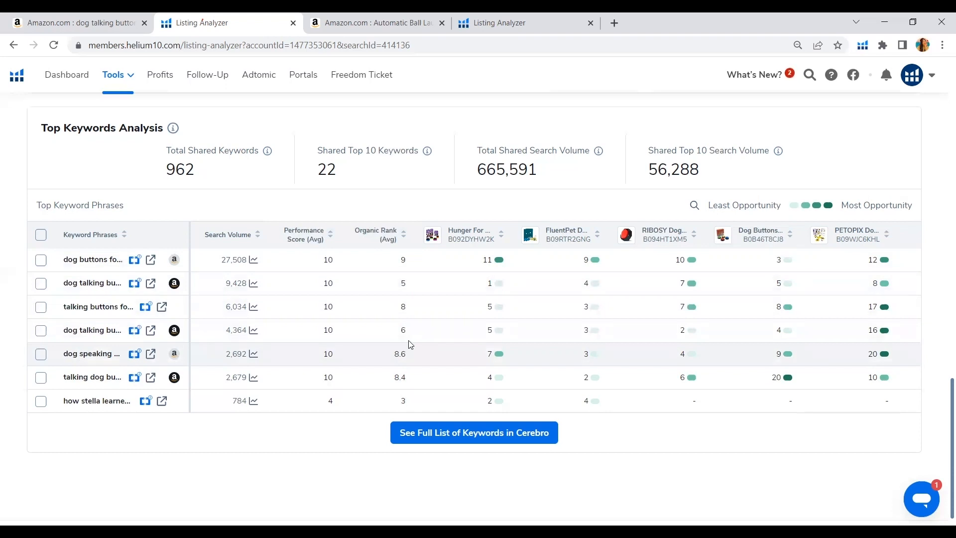
mouse_move(681, 377)
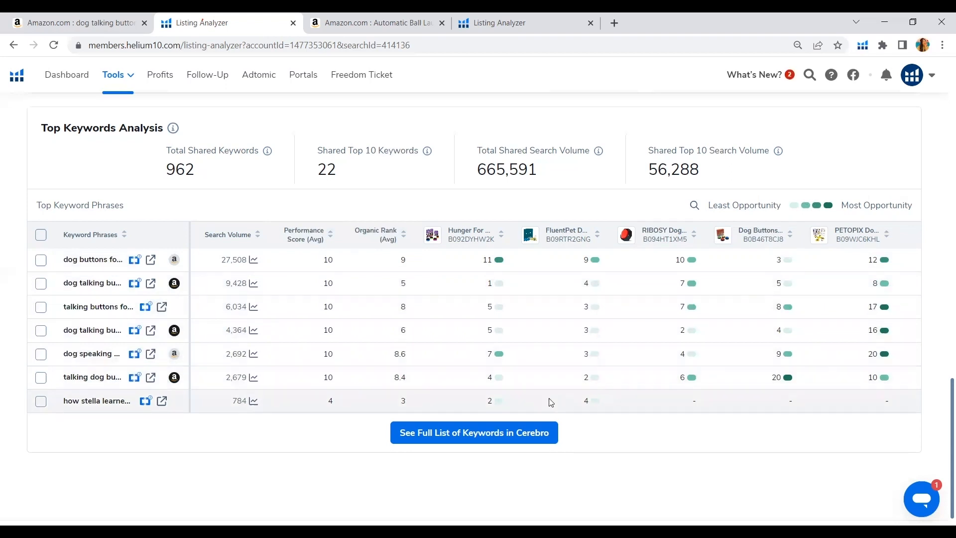
mouse_move(525, 427)
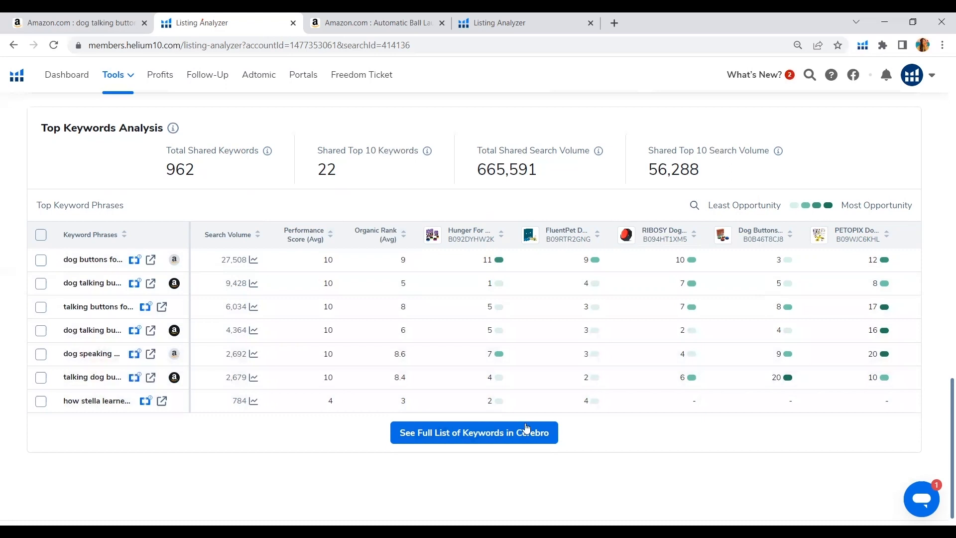
mouse_move(484, 432)
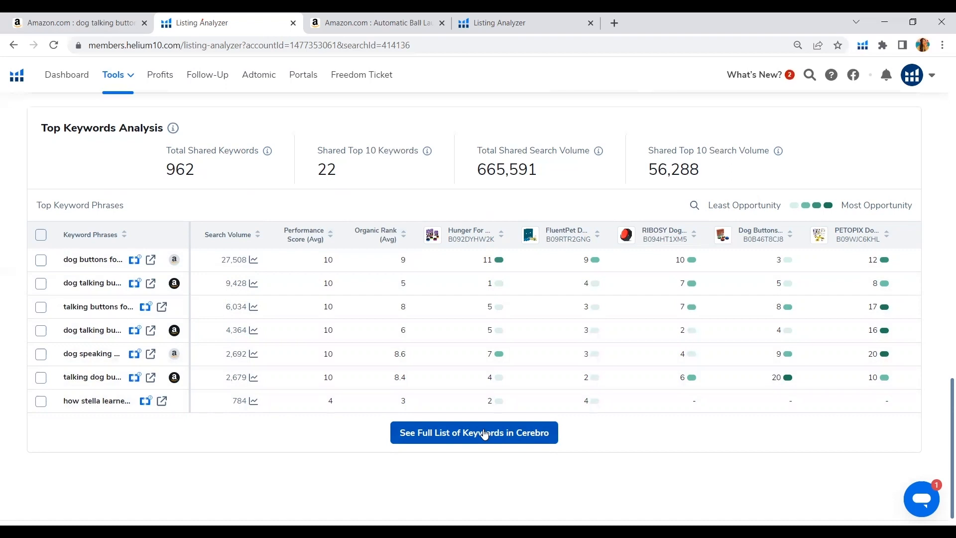
mouse_move(414, 329)
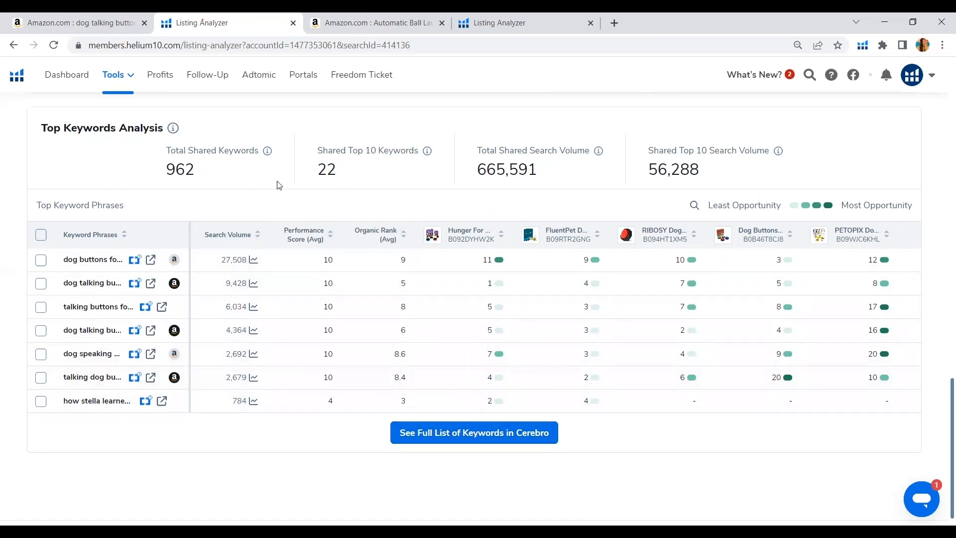
mouse_move(124, 218)
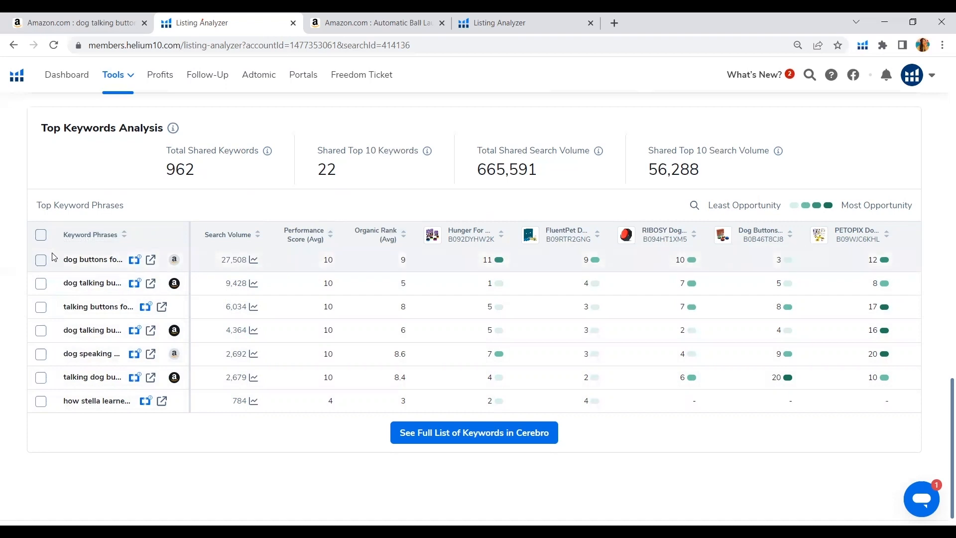
mouse_move(93, 259)
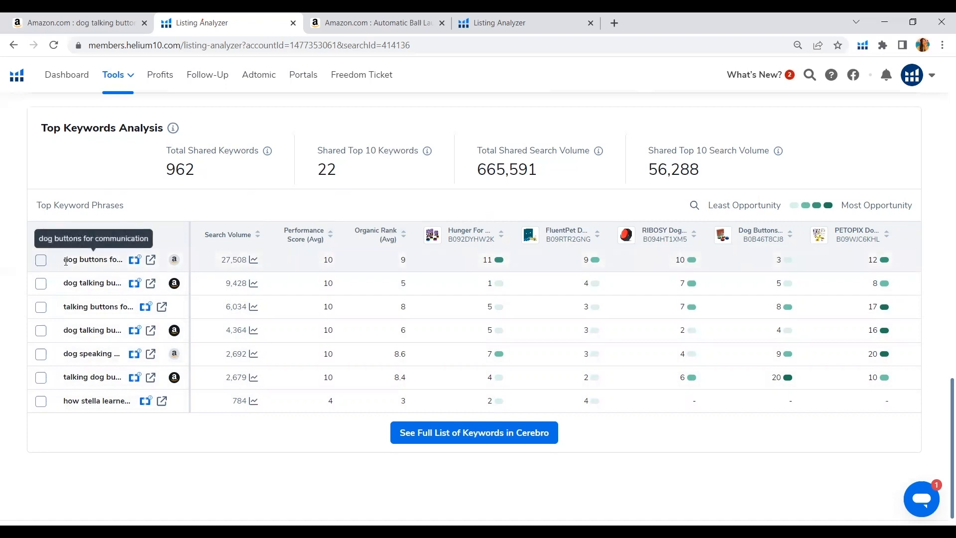